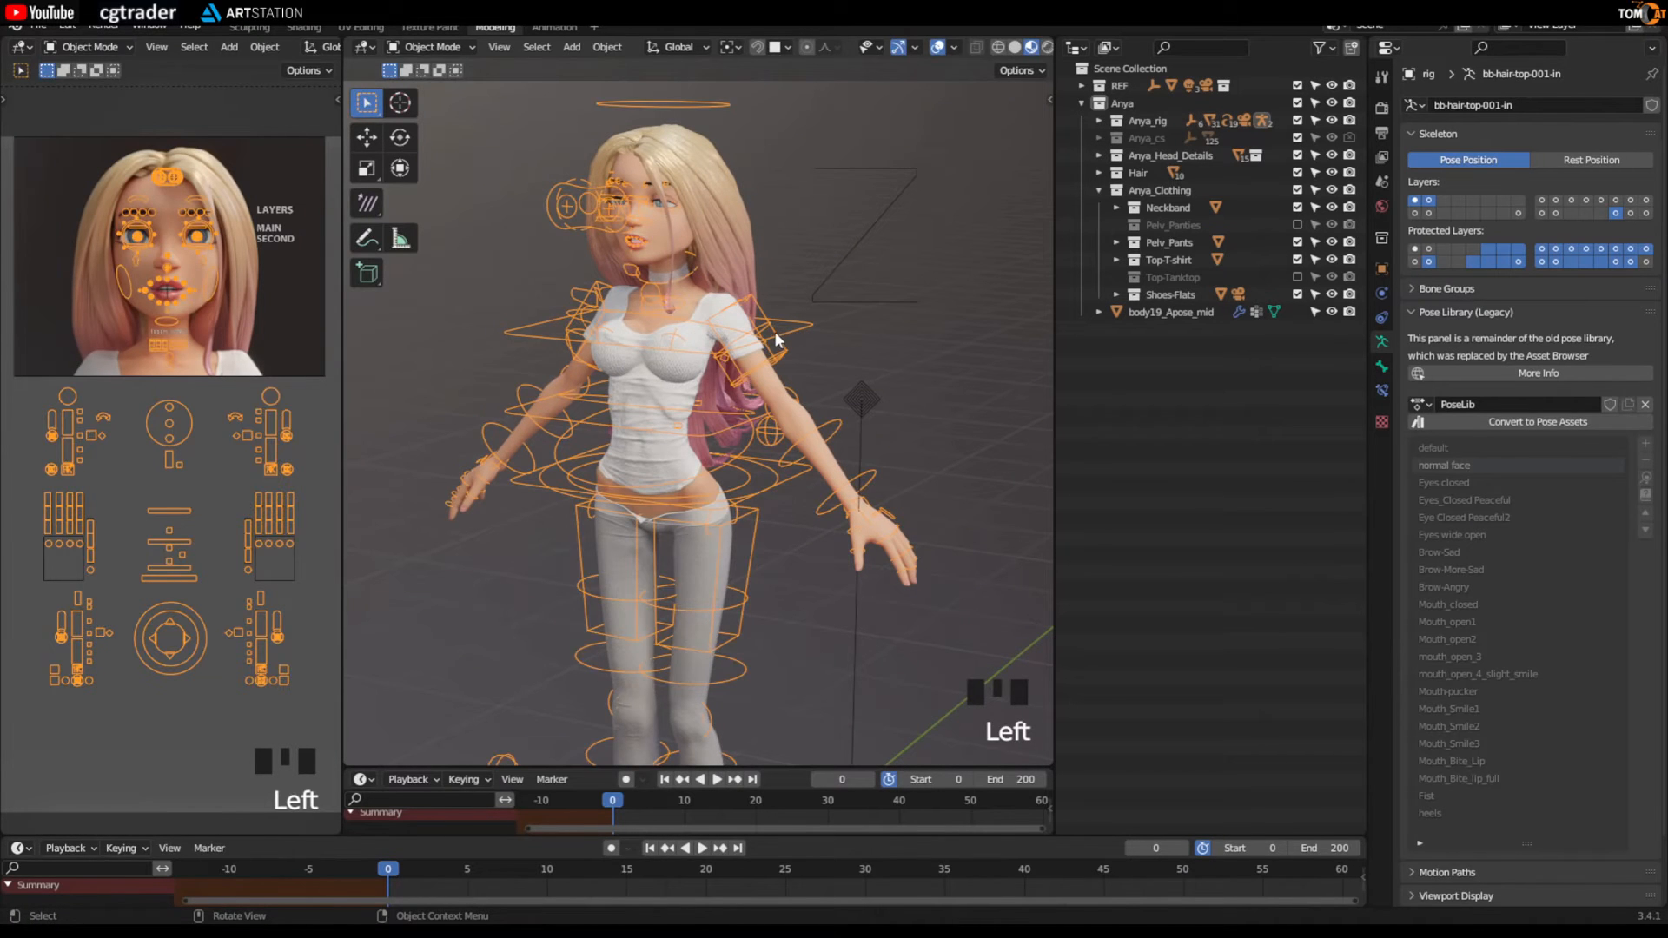
# Step: Put the rig in Pose Mode and expand the Pose Library (Legacy) panel in armature properties
pyautogui.click(90, 47)
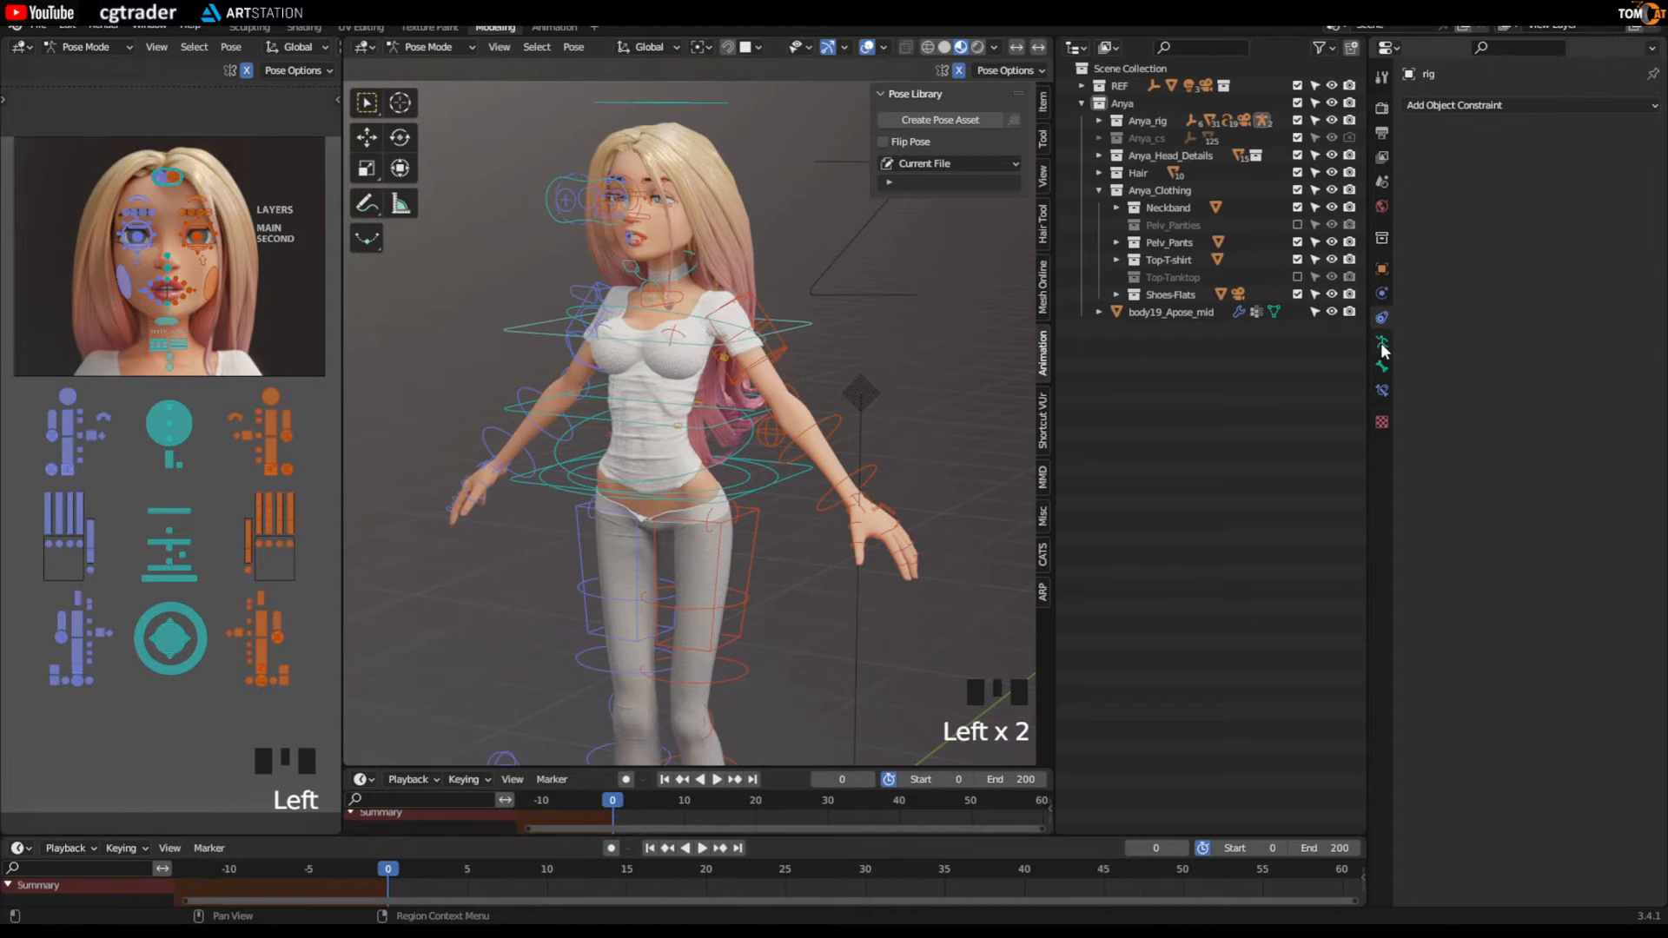
pyautogui.click(1381, 341)
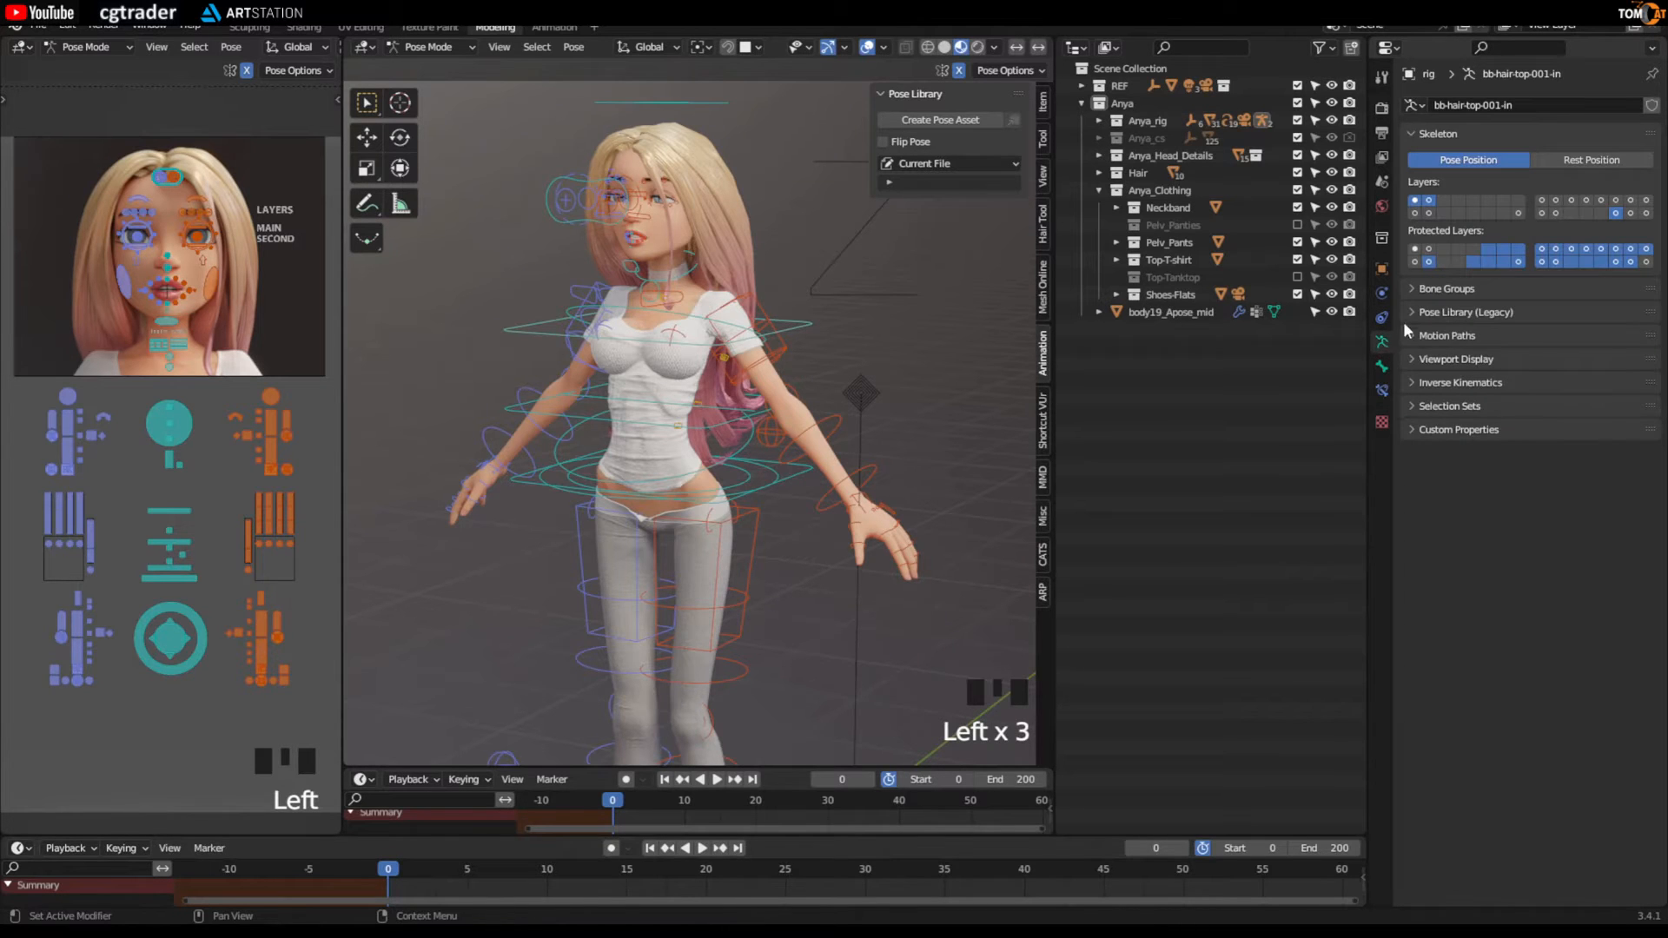
pyautogui.click(1466, 311)
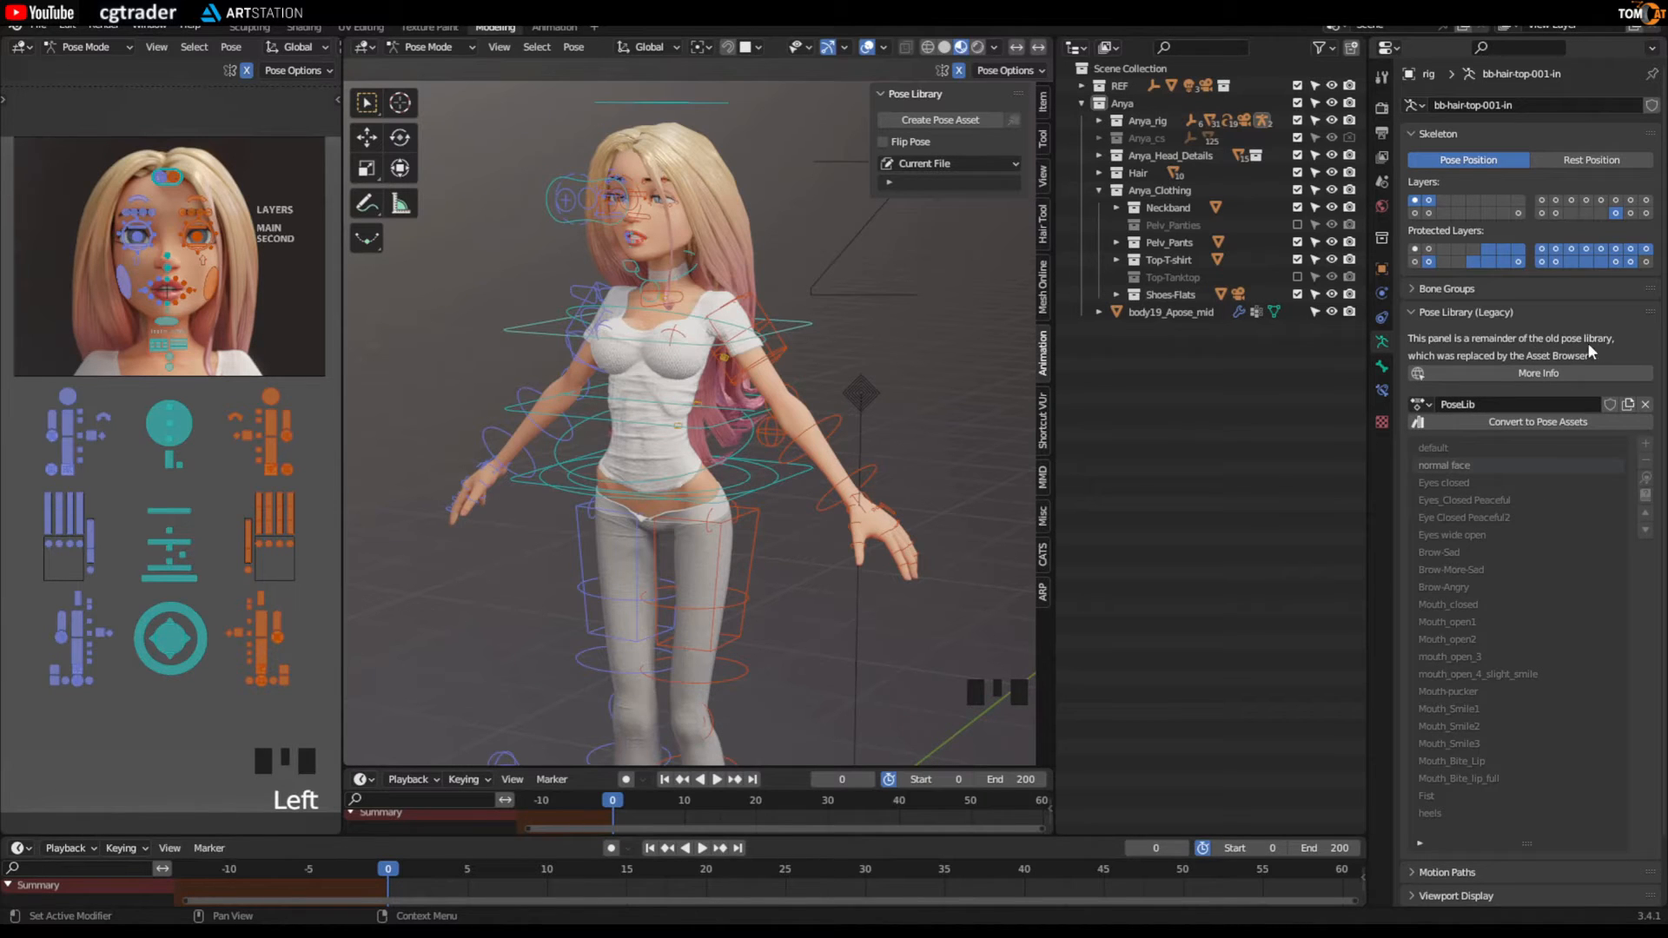
pyautogui.moveTo(1406, 439)
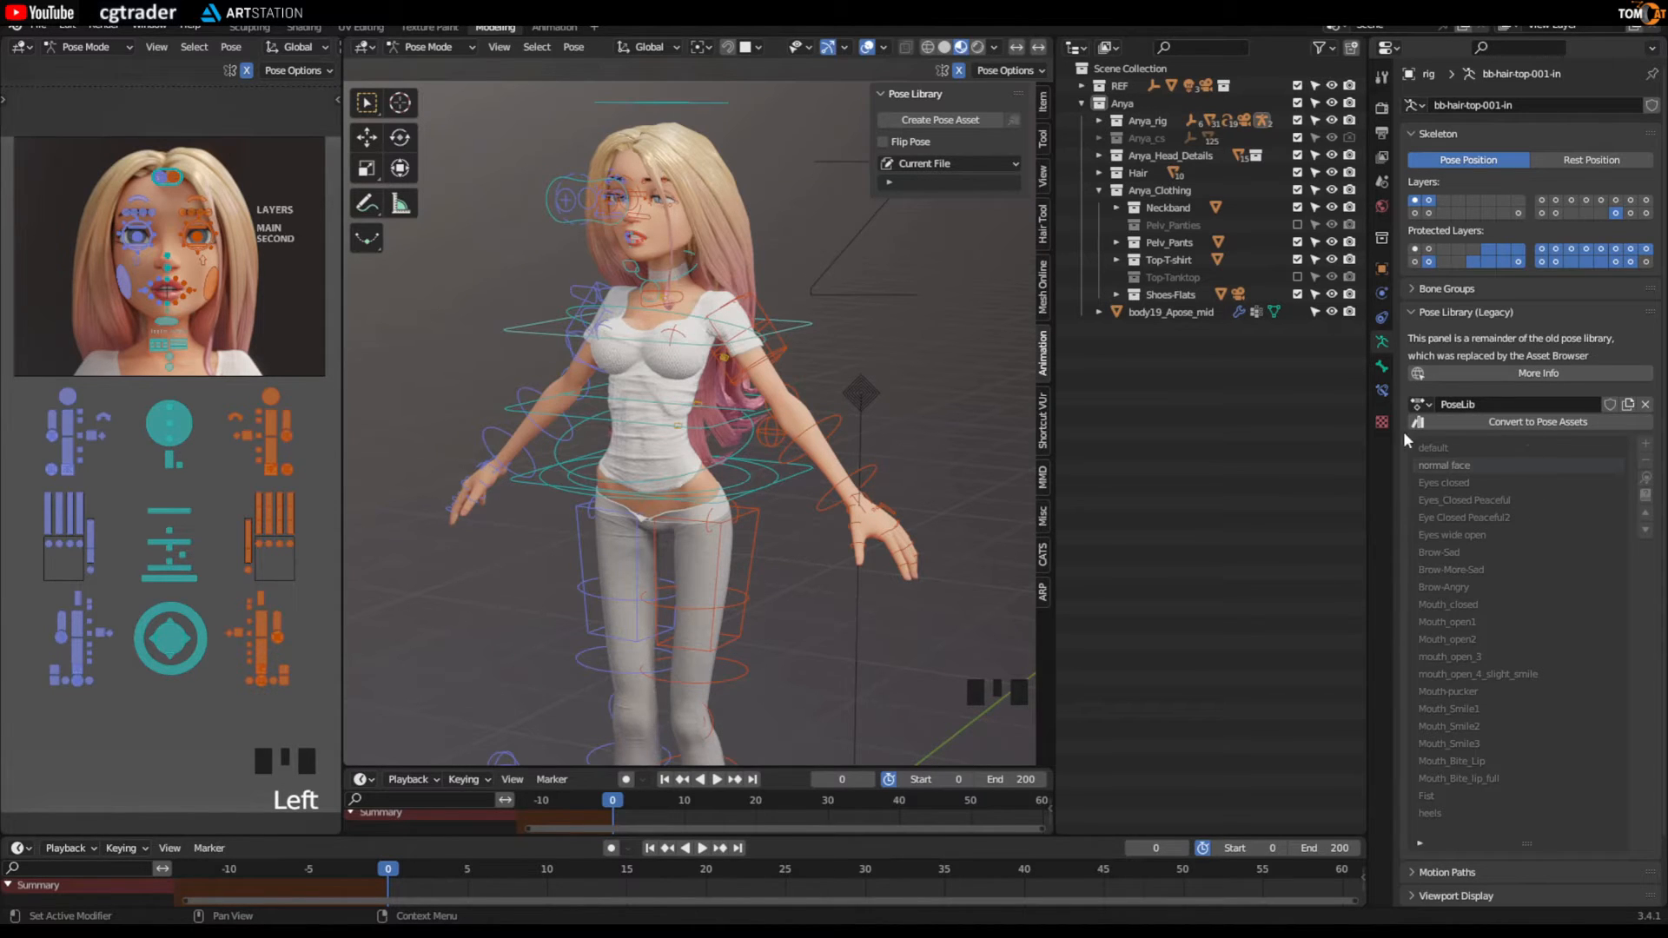
pyautogui.moveTo(1536, 423)
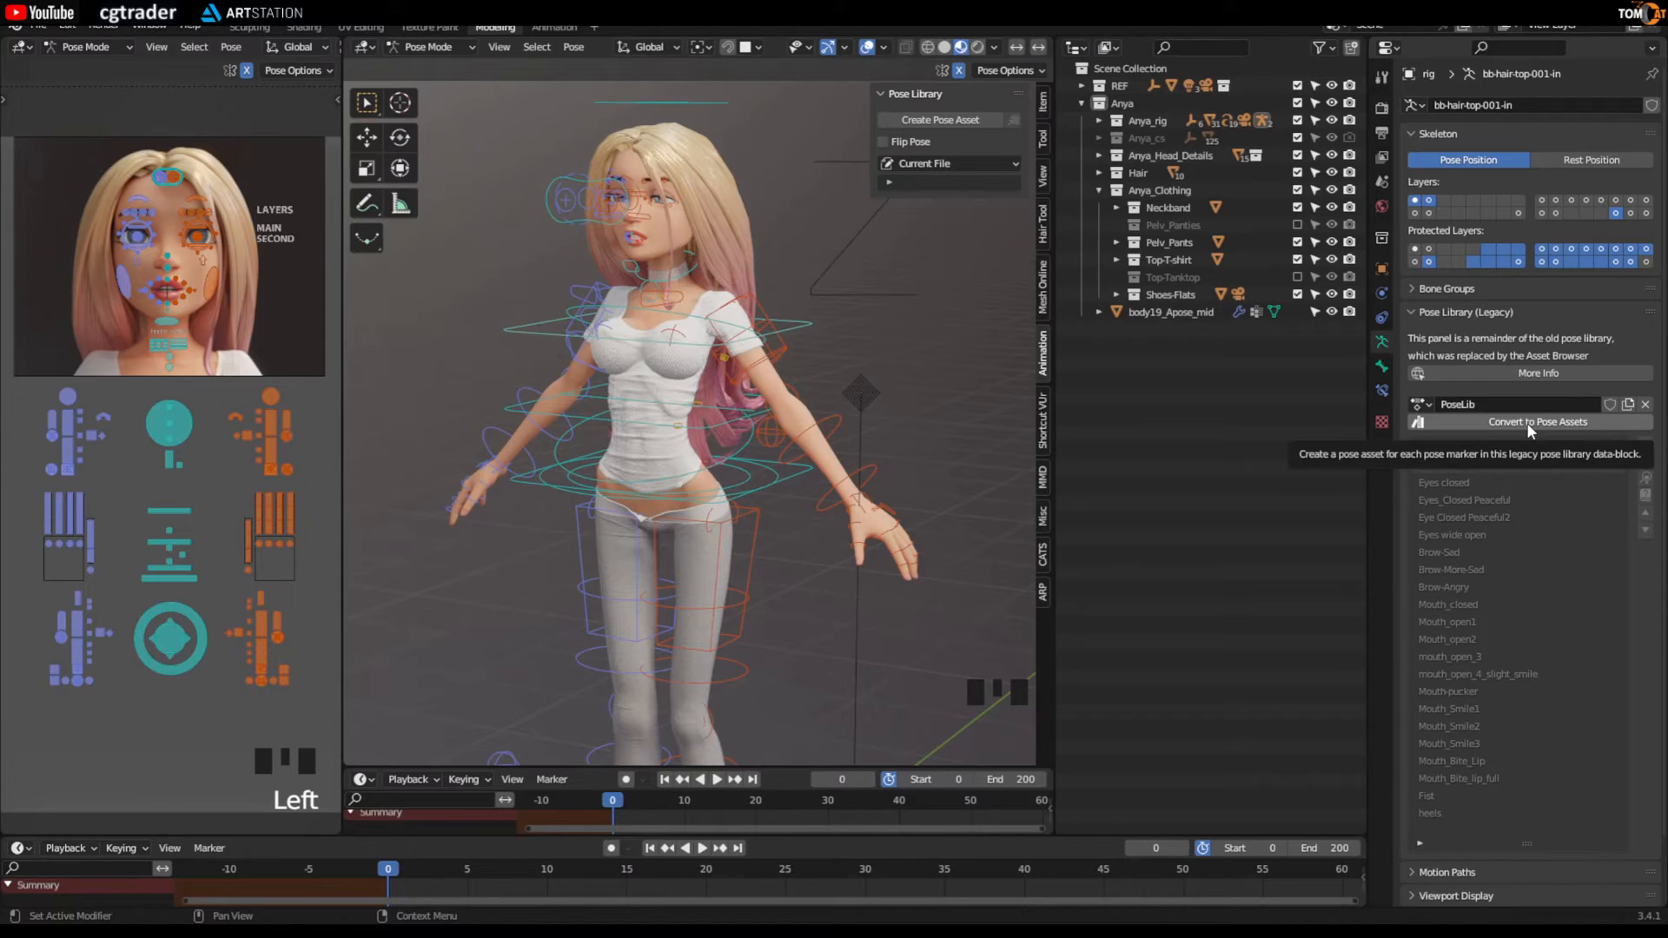
# Step: Convert the 22 legacy poses to pose assets and apply Brow-Angry from the new library
pyautogui.click(1536, 420)
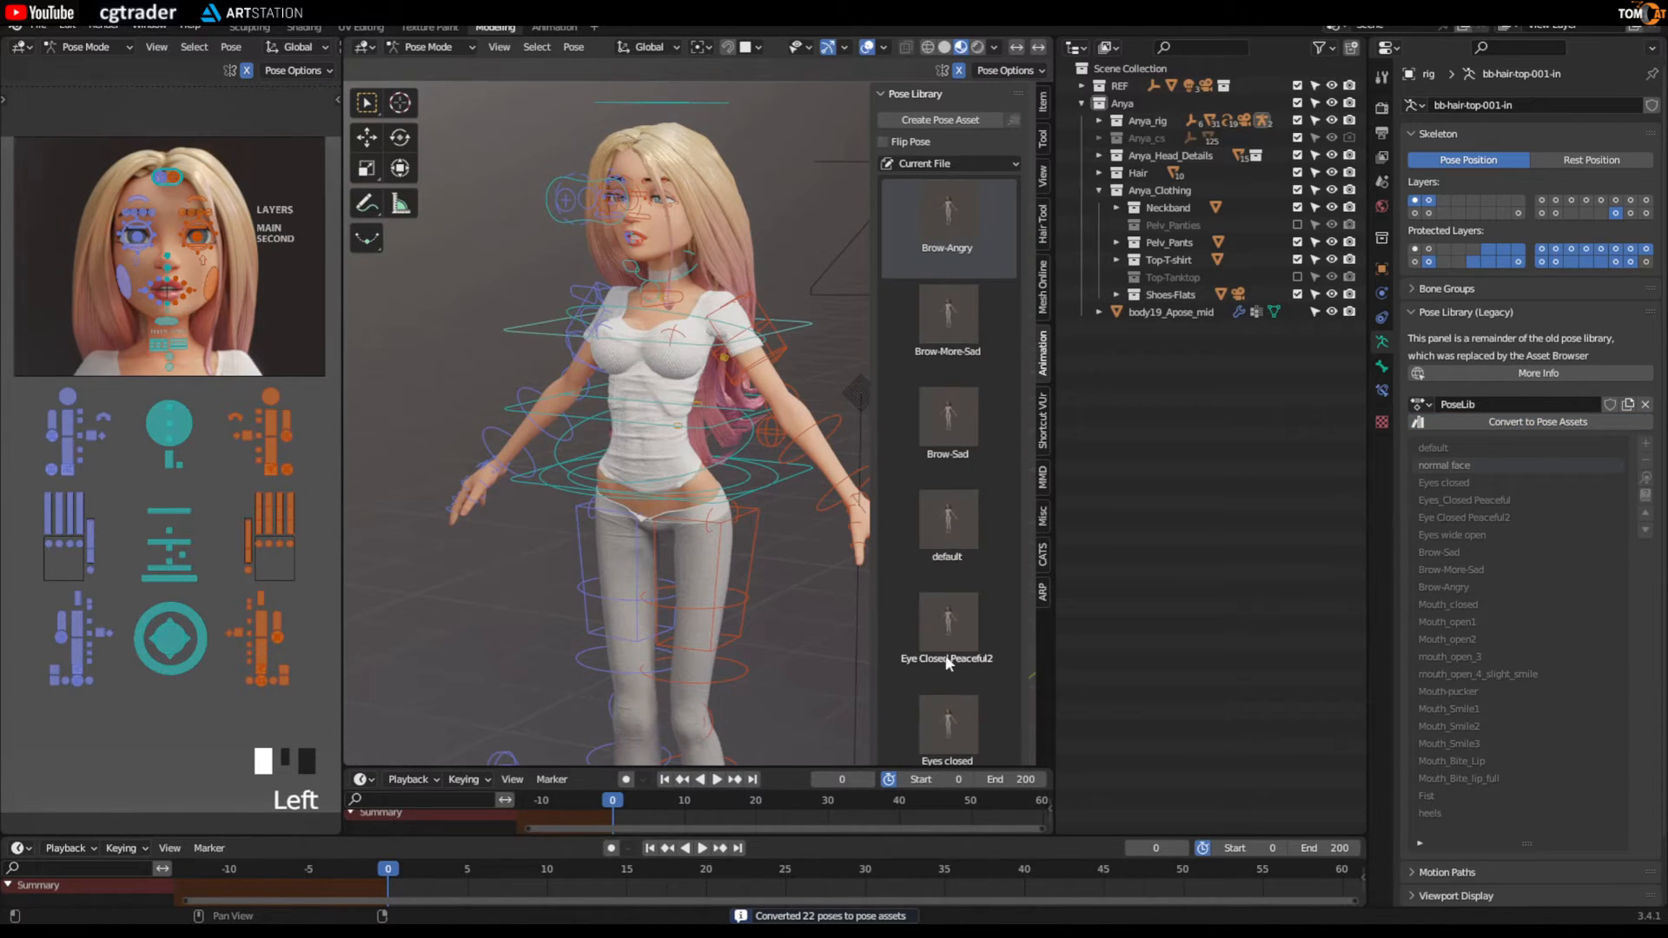
pyautogui.moveTo(937, 268)
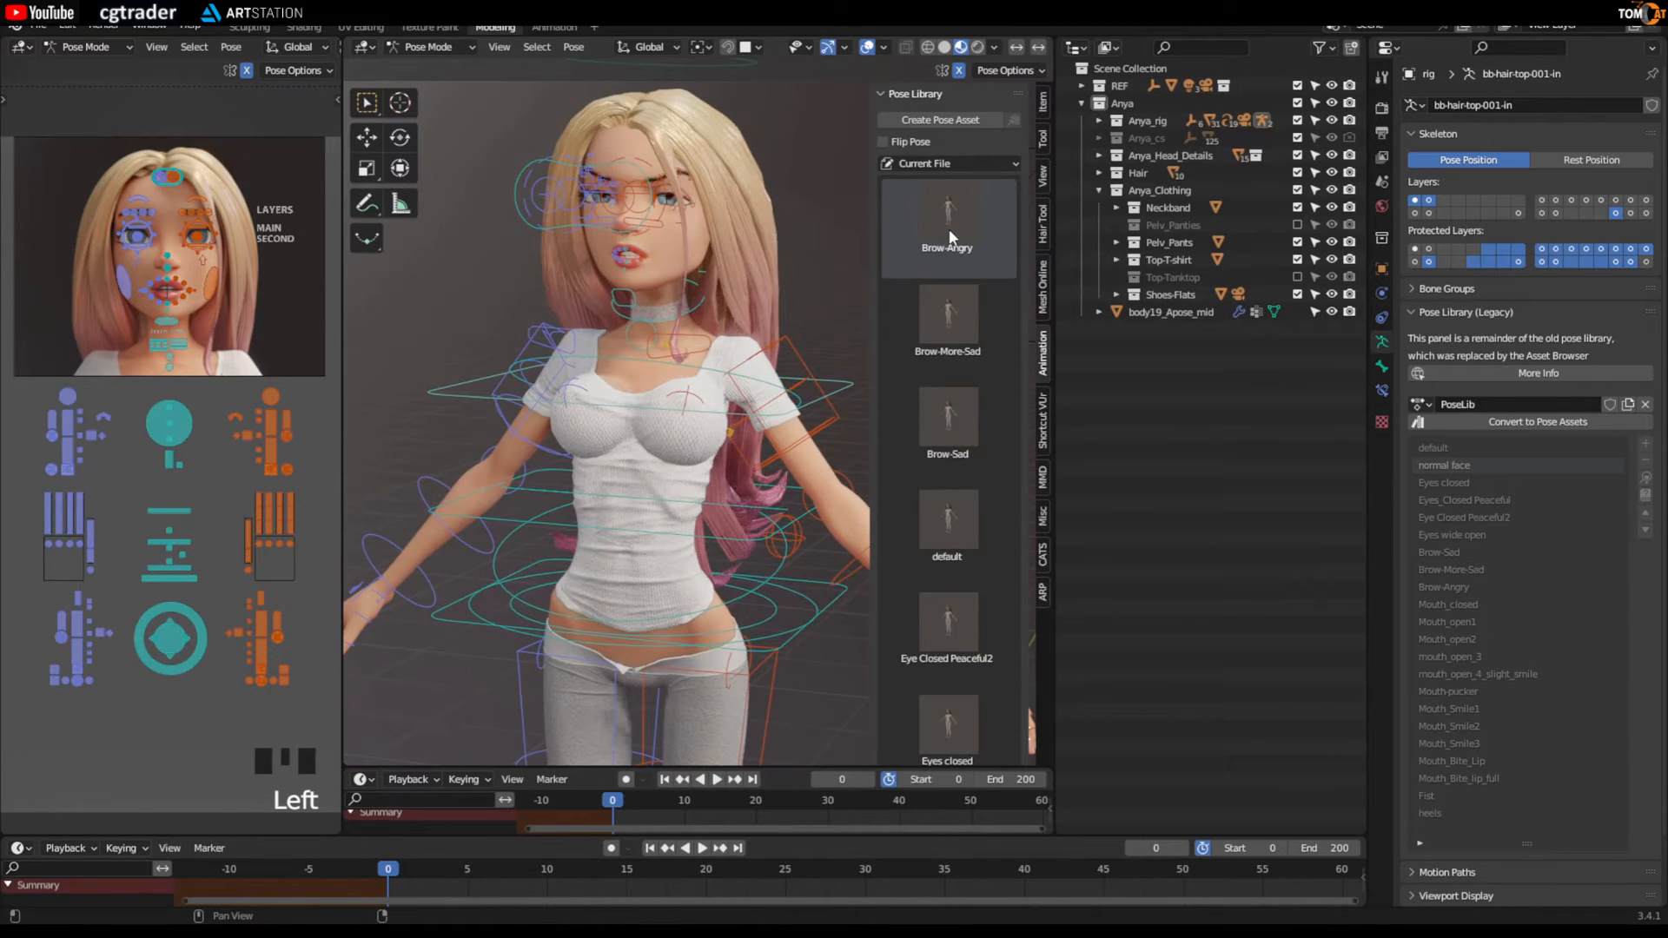
pyautogui.click(946, 415)
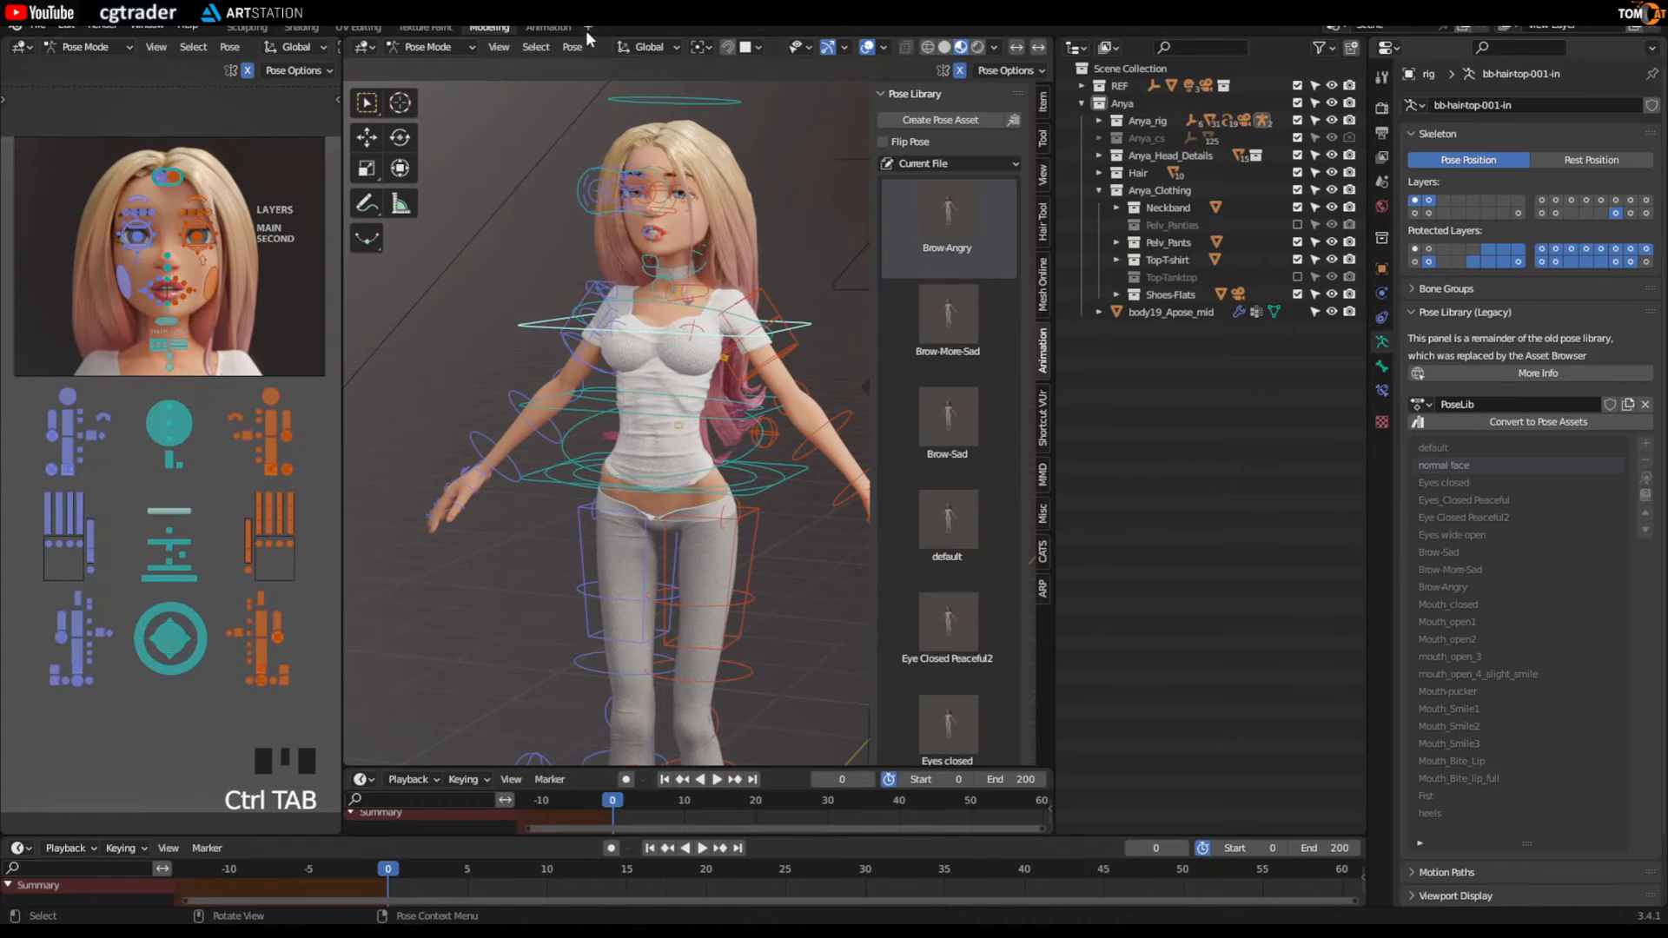
# Step: Switch to the Modeling.001 workspace and look through the scene camera in the large view
pyautogui.click(586, 34)
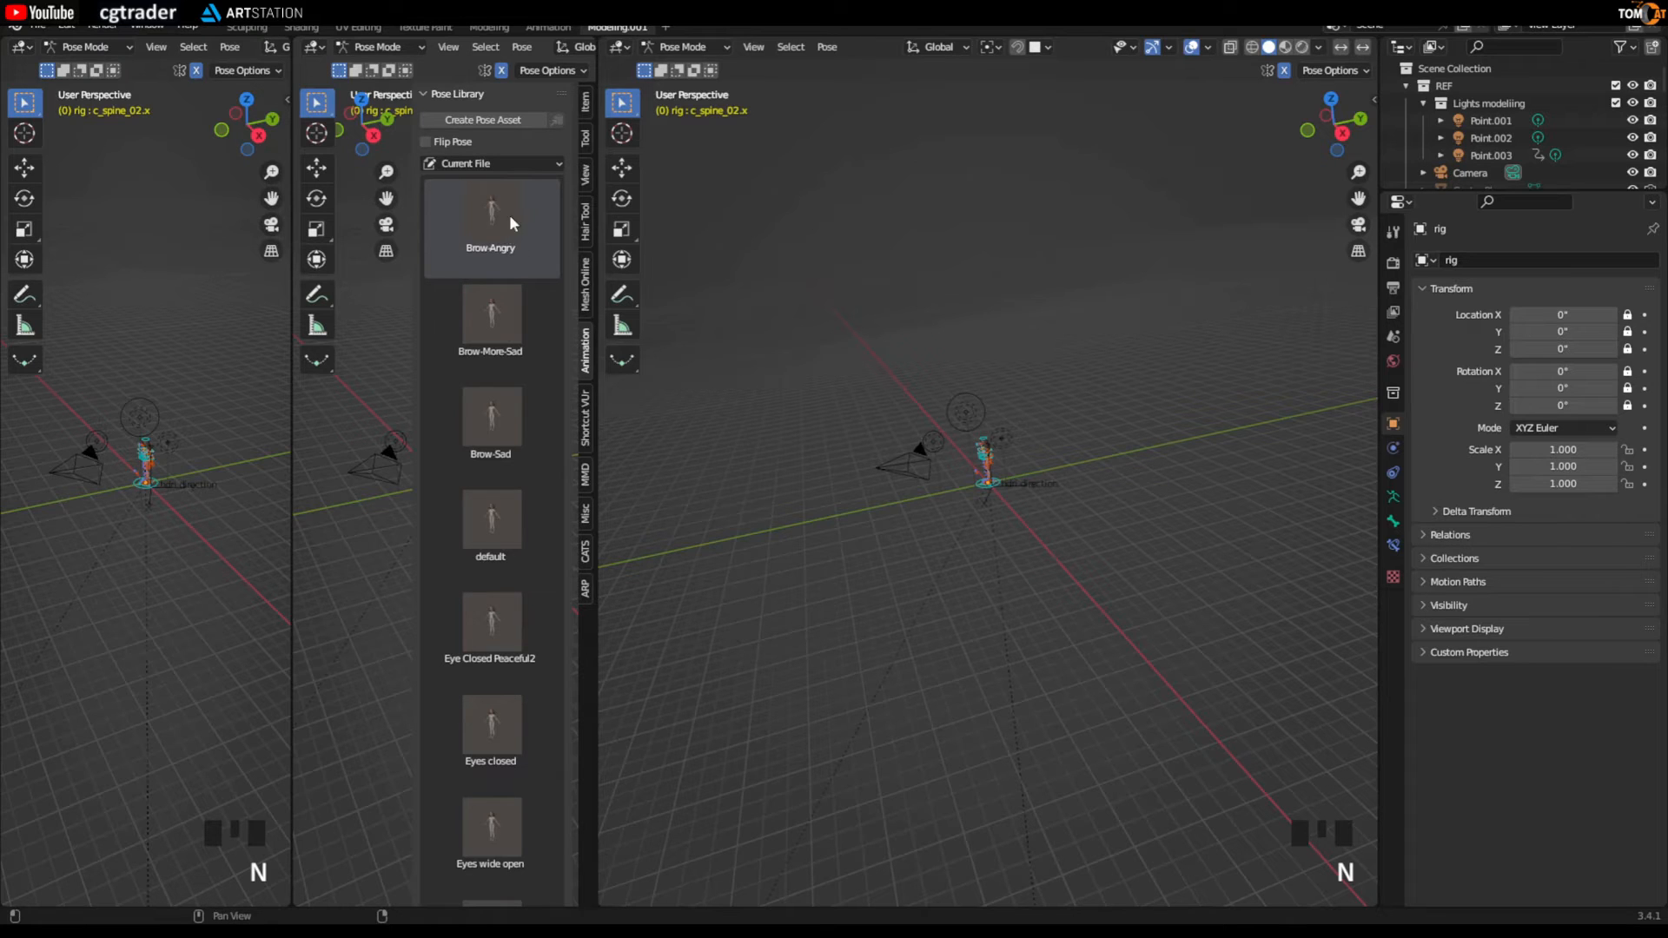
pyautogui.moveTo(494, 239)
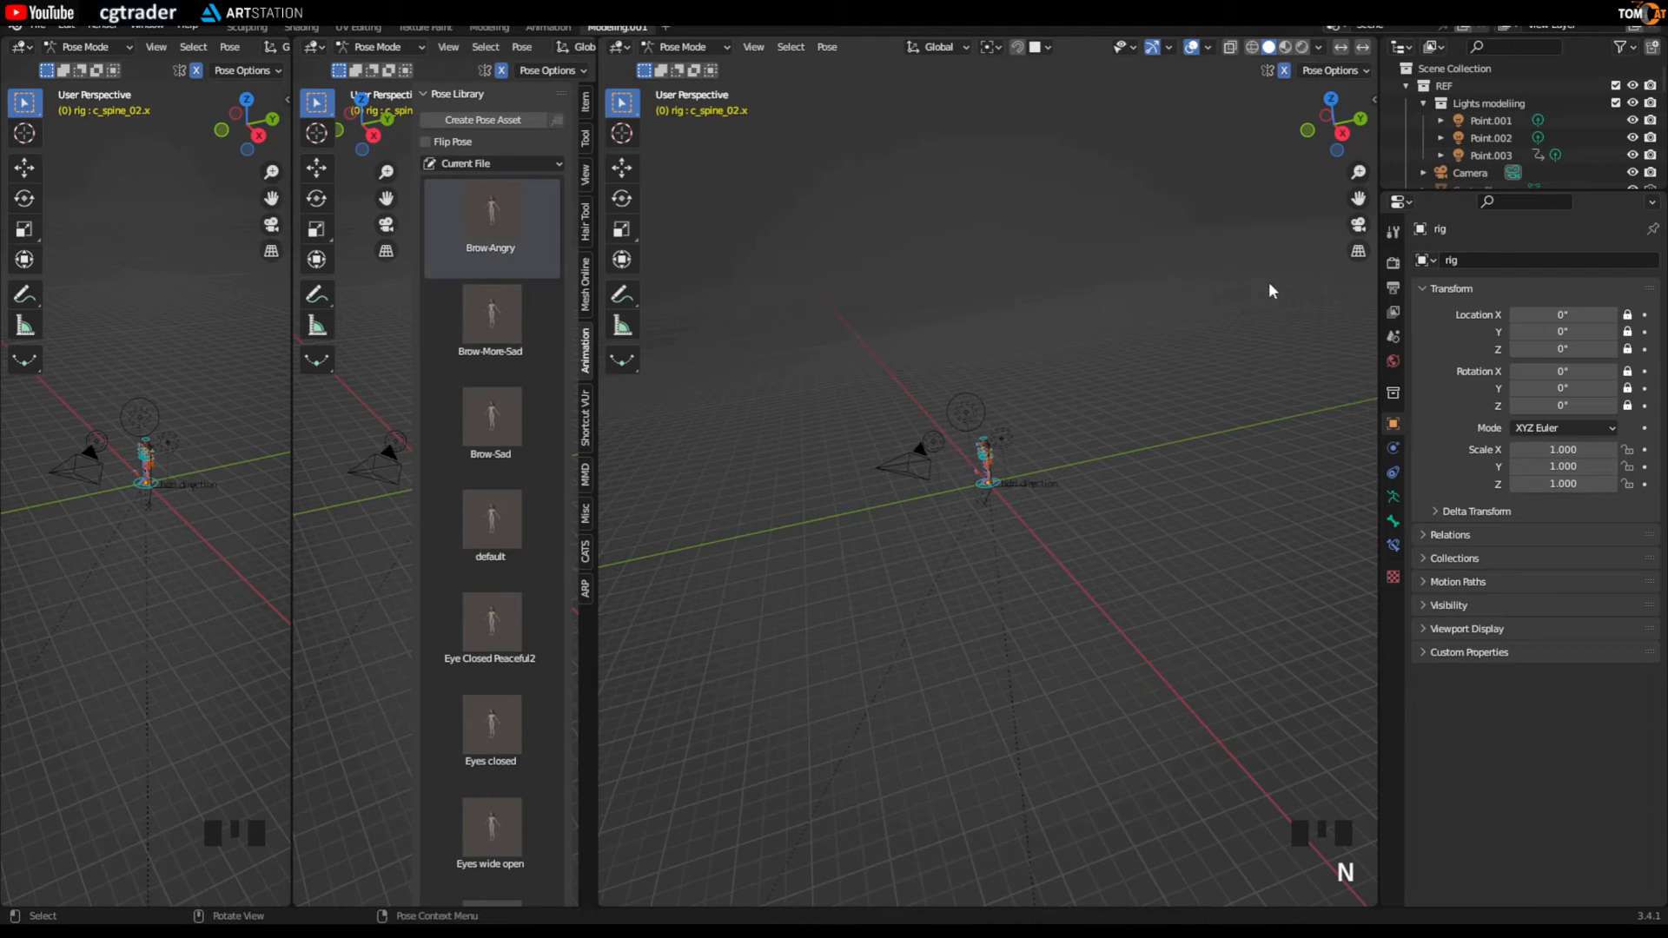
pyautogui.moveTo(1357, 224)
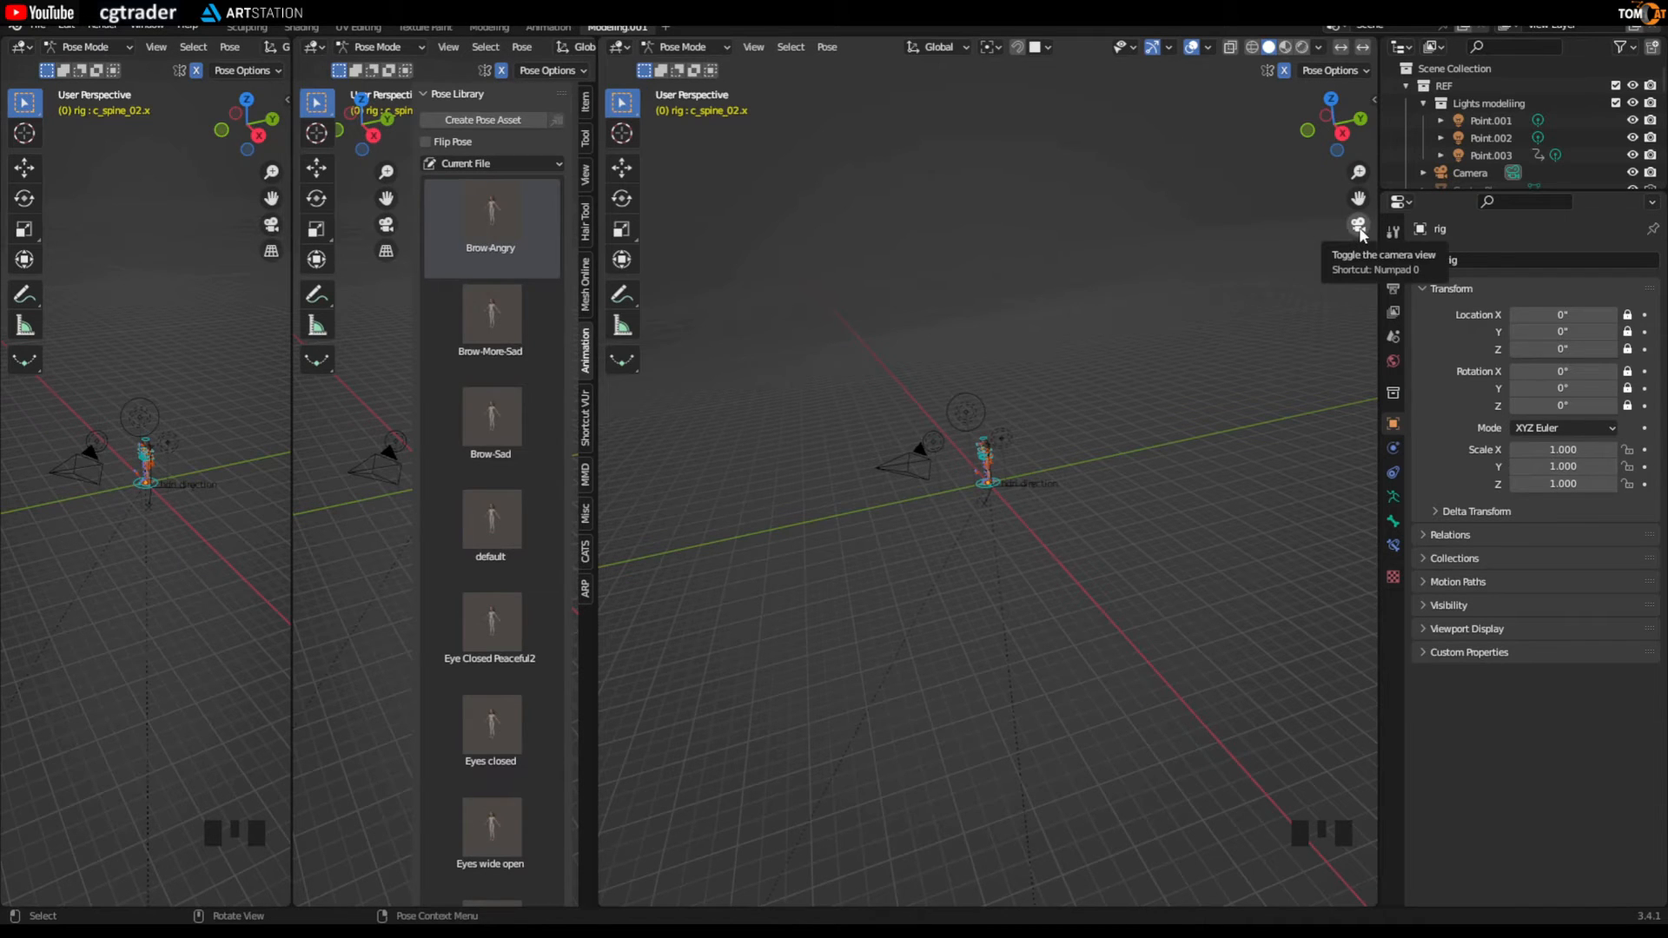
pyautogui.click(1359, 224)
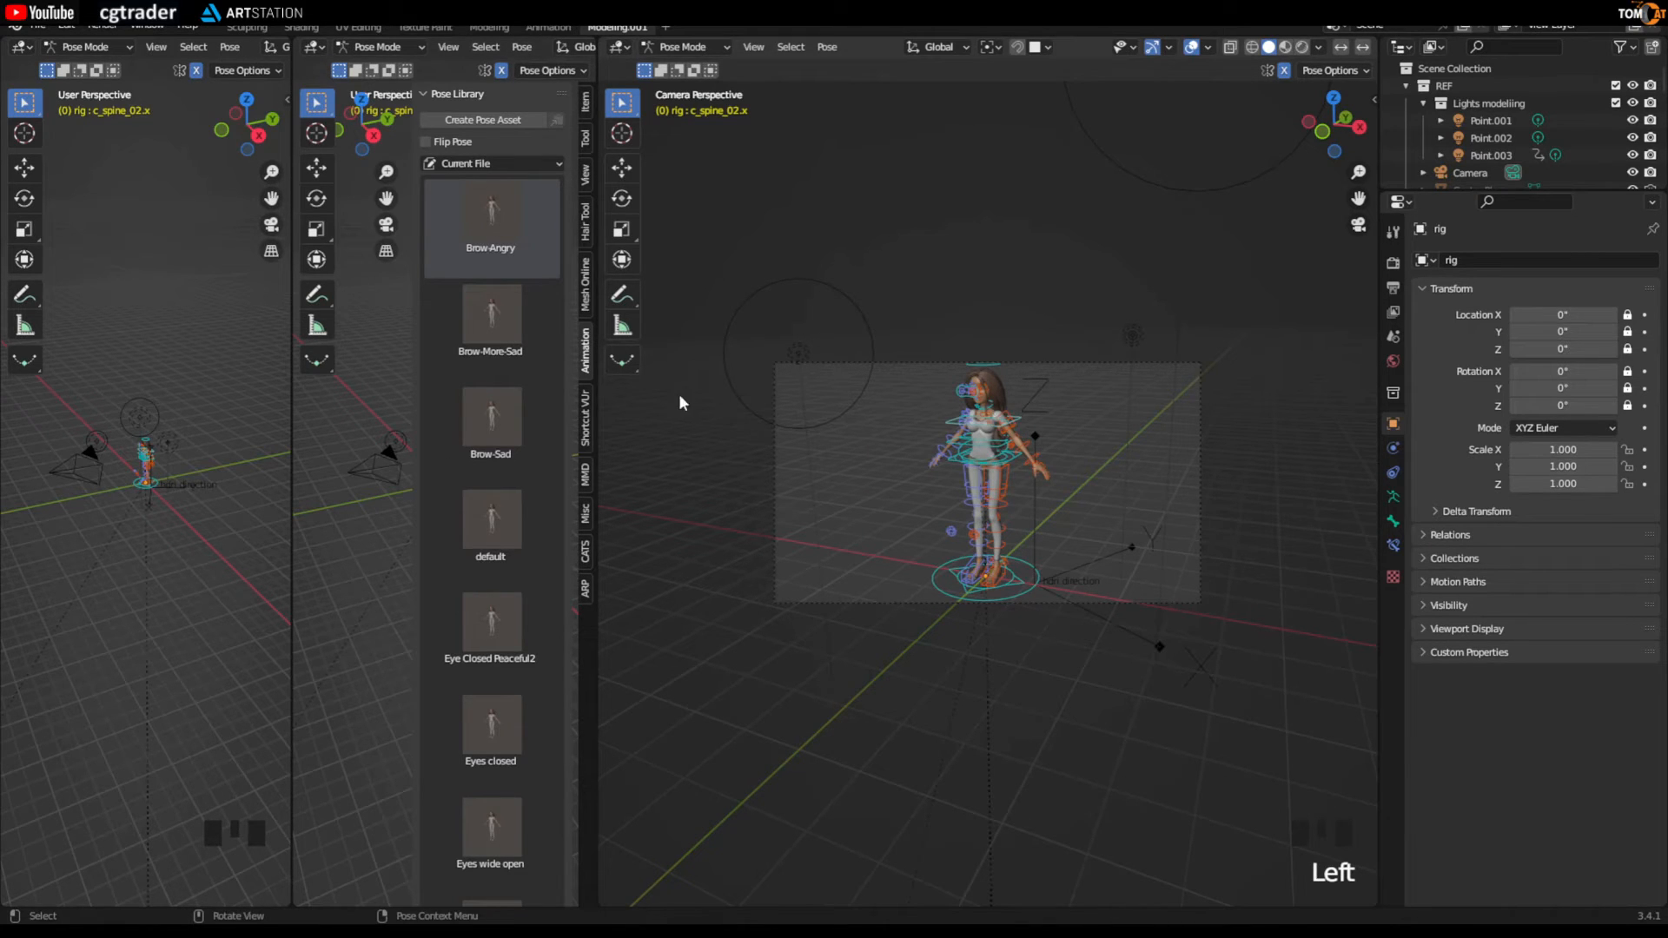
# Step: In Object Mode clear the camera's rotation, tilt it 90° on X and move it to frame the face
pyautogui.press('ctrl+tab')
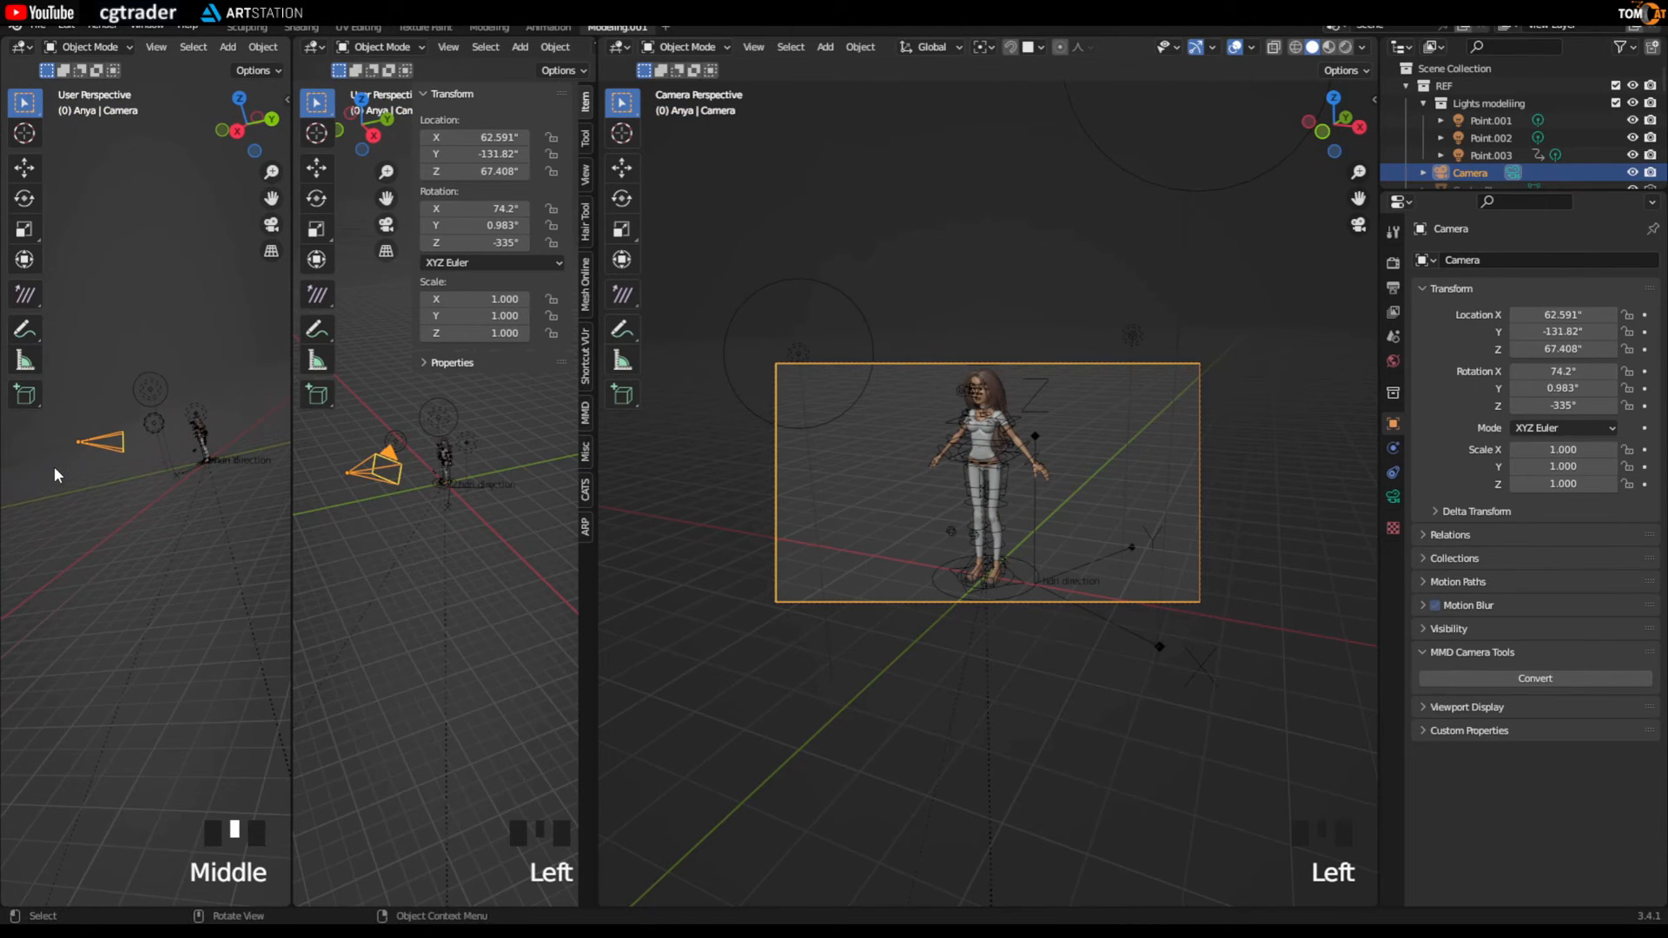
pyautogui.press('alt+r')
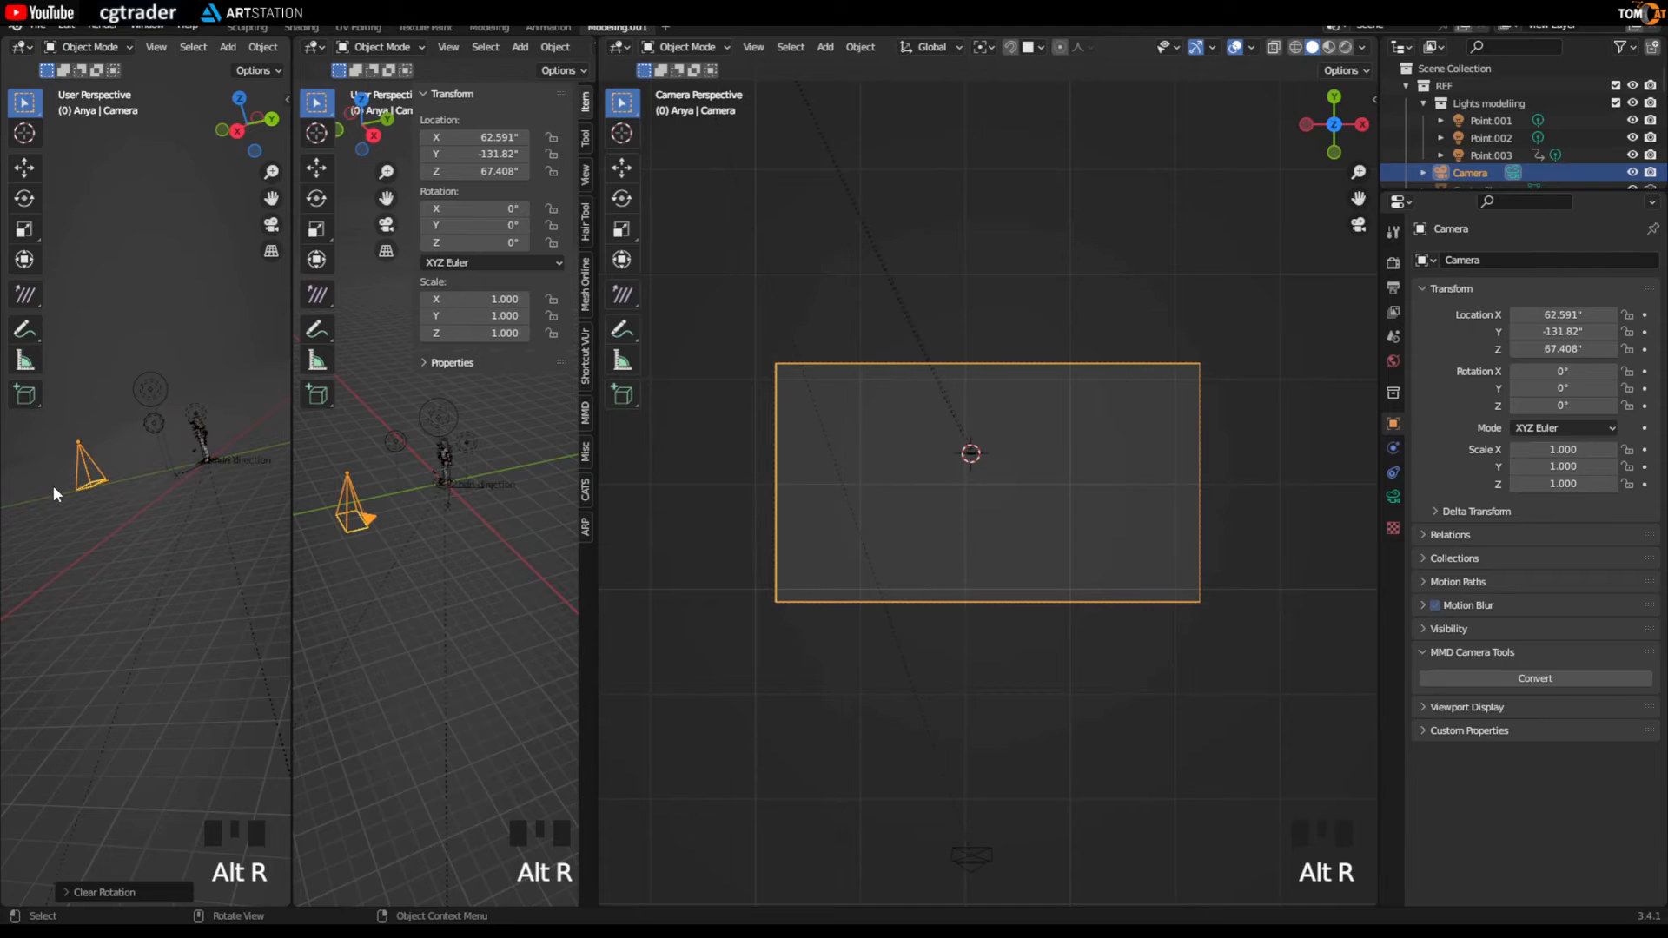
pyautogui.press('r')
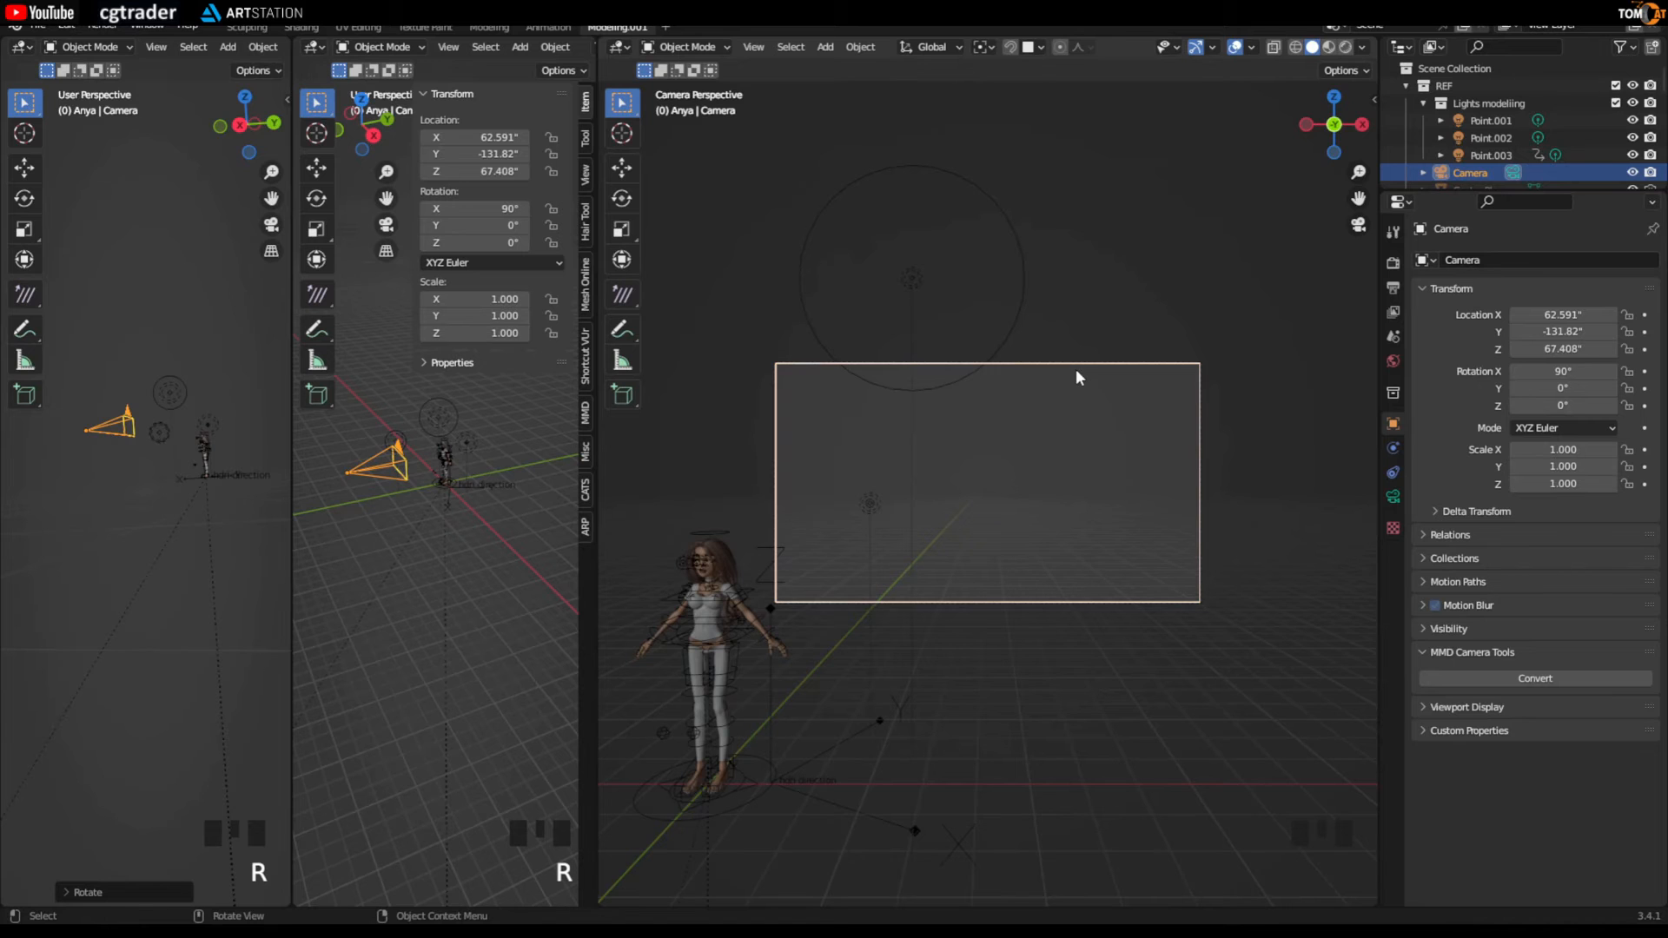
pyautogui.press('g')
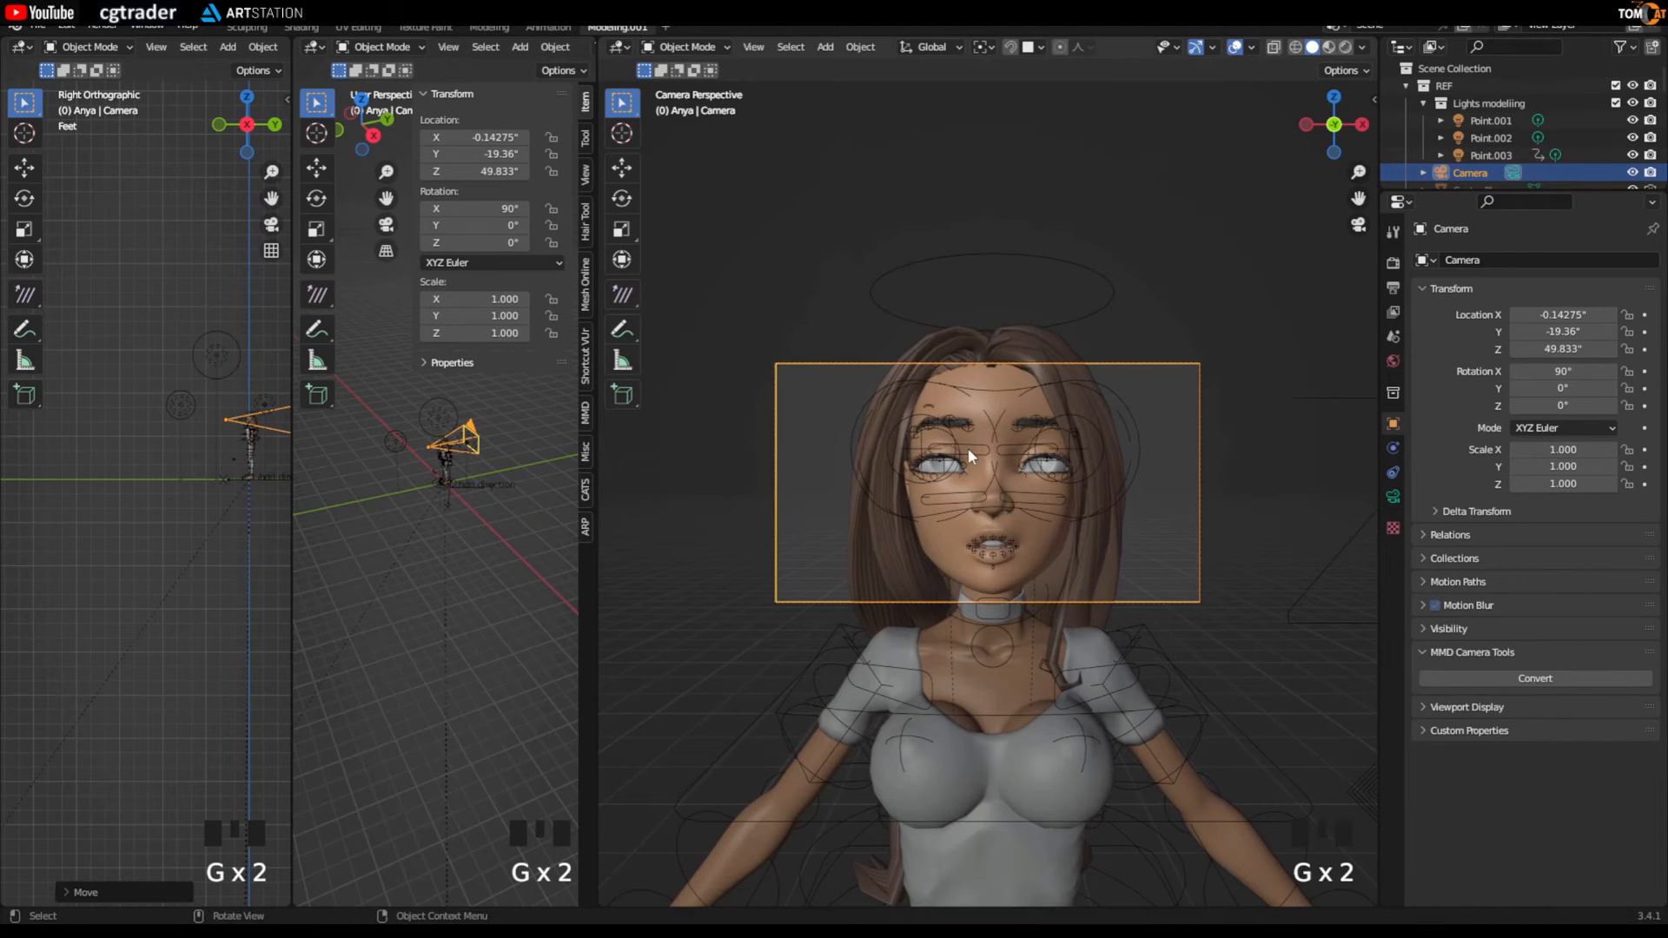
pyautogui.moveTo(186, 359)
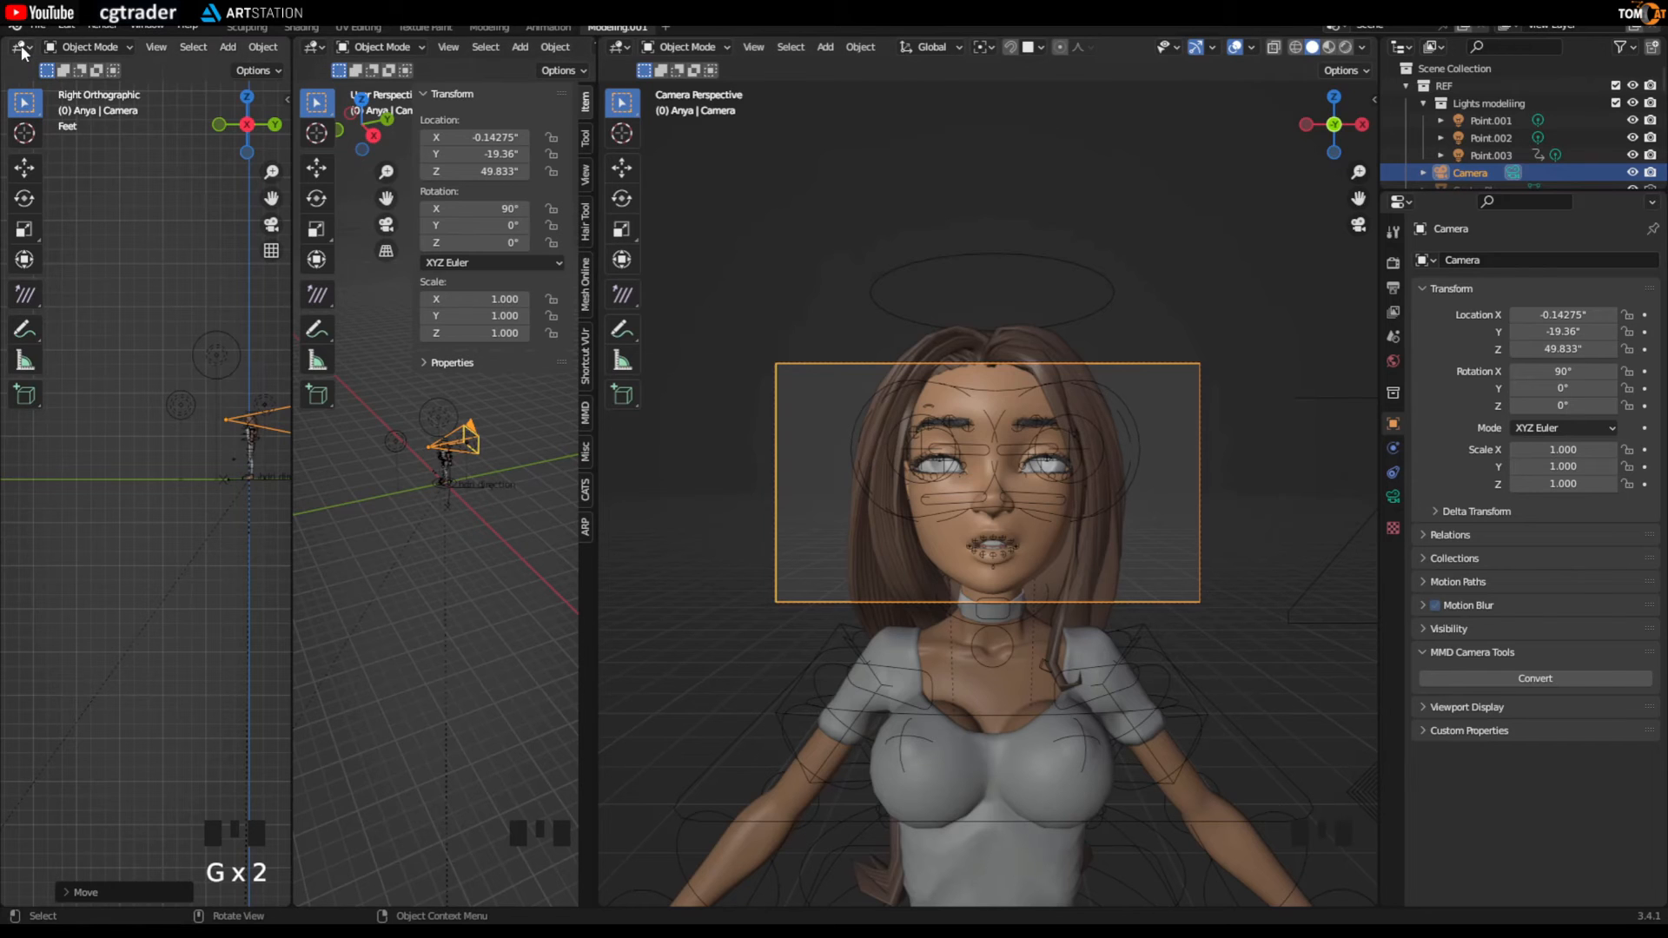
# Step: Turn the left view into an Asset Browser and select Brow-Angry to show its details and preview
pyautogui.click(17, 46)
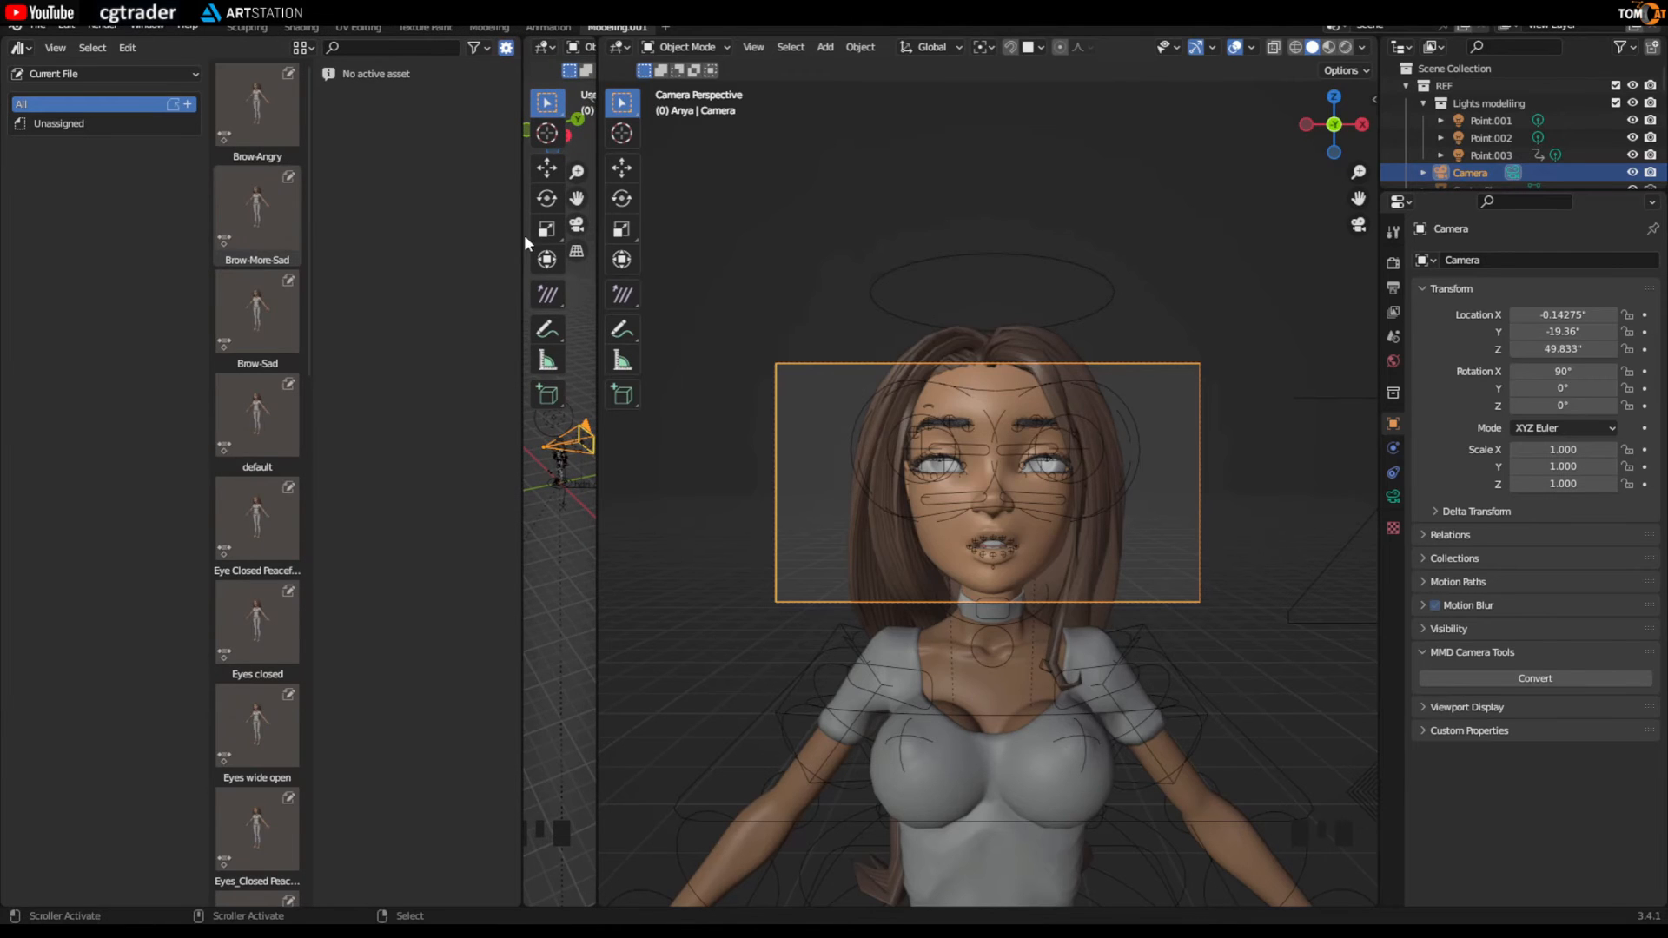
pyautogui.click(257, 106)
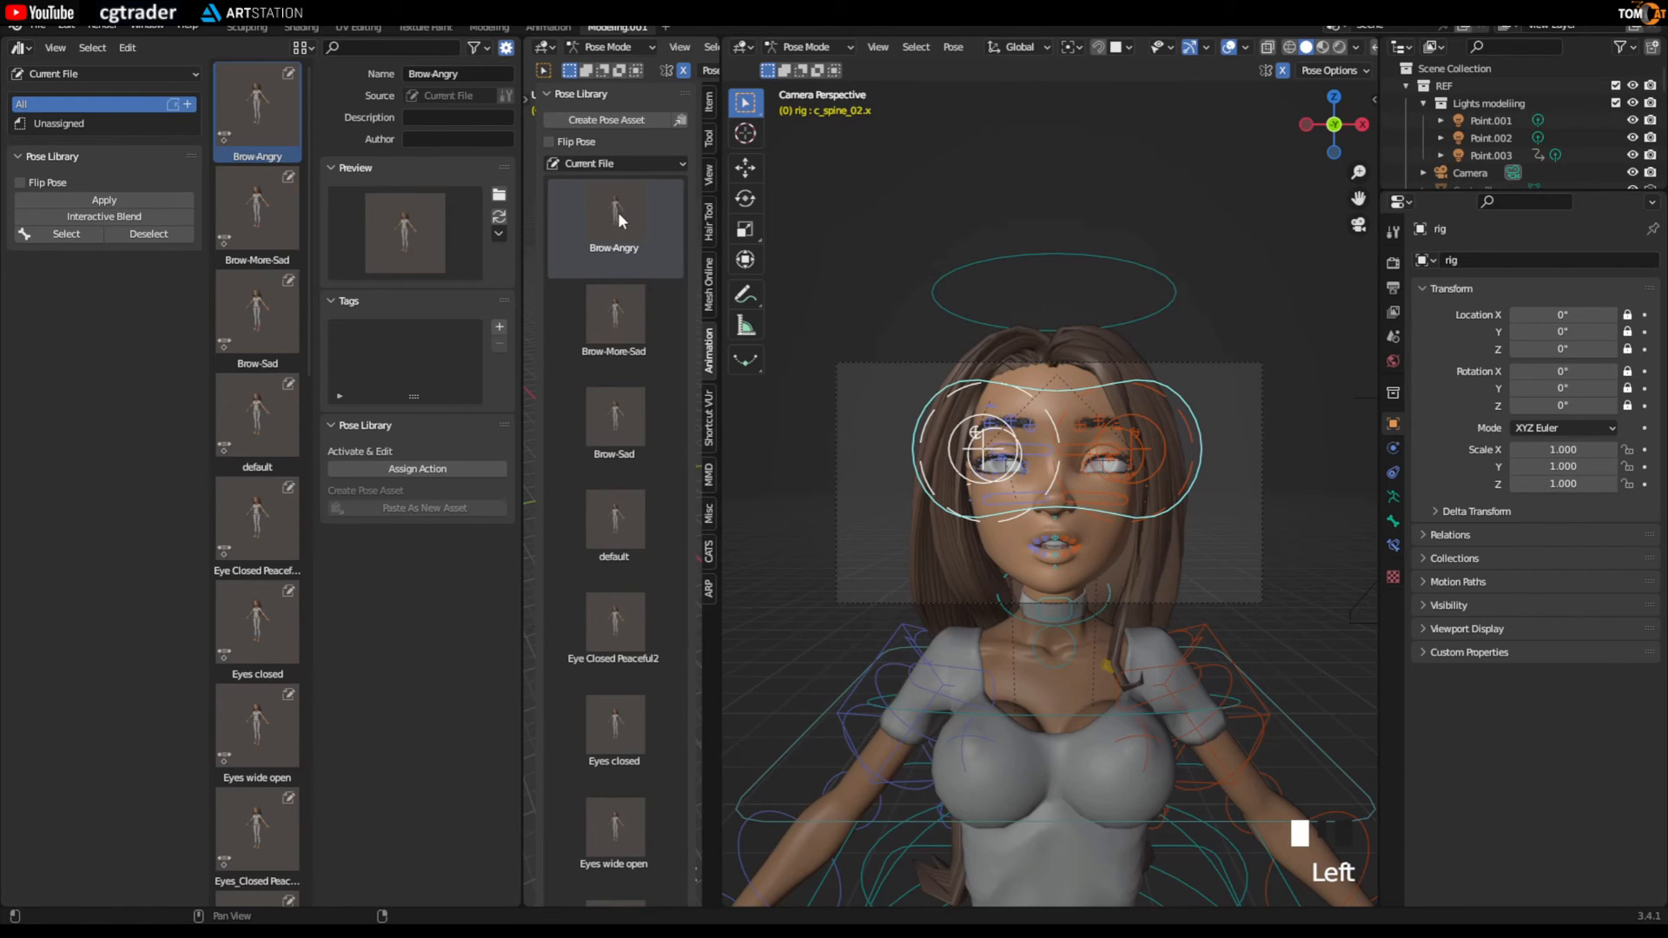
# Step: Apply brow poses and refresh their asset thumbnails from the close-up face camera
pyautogui.click(613, 320)
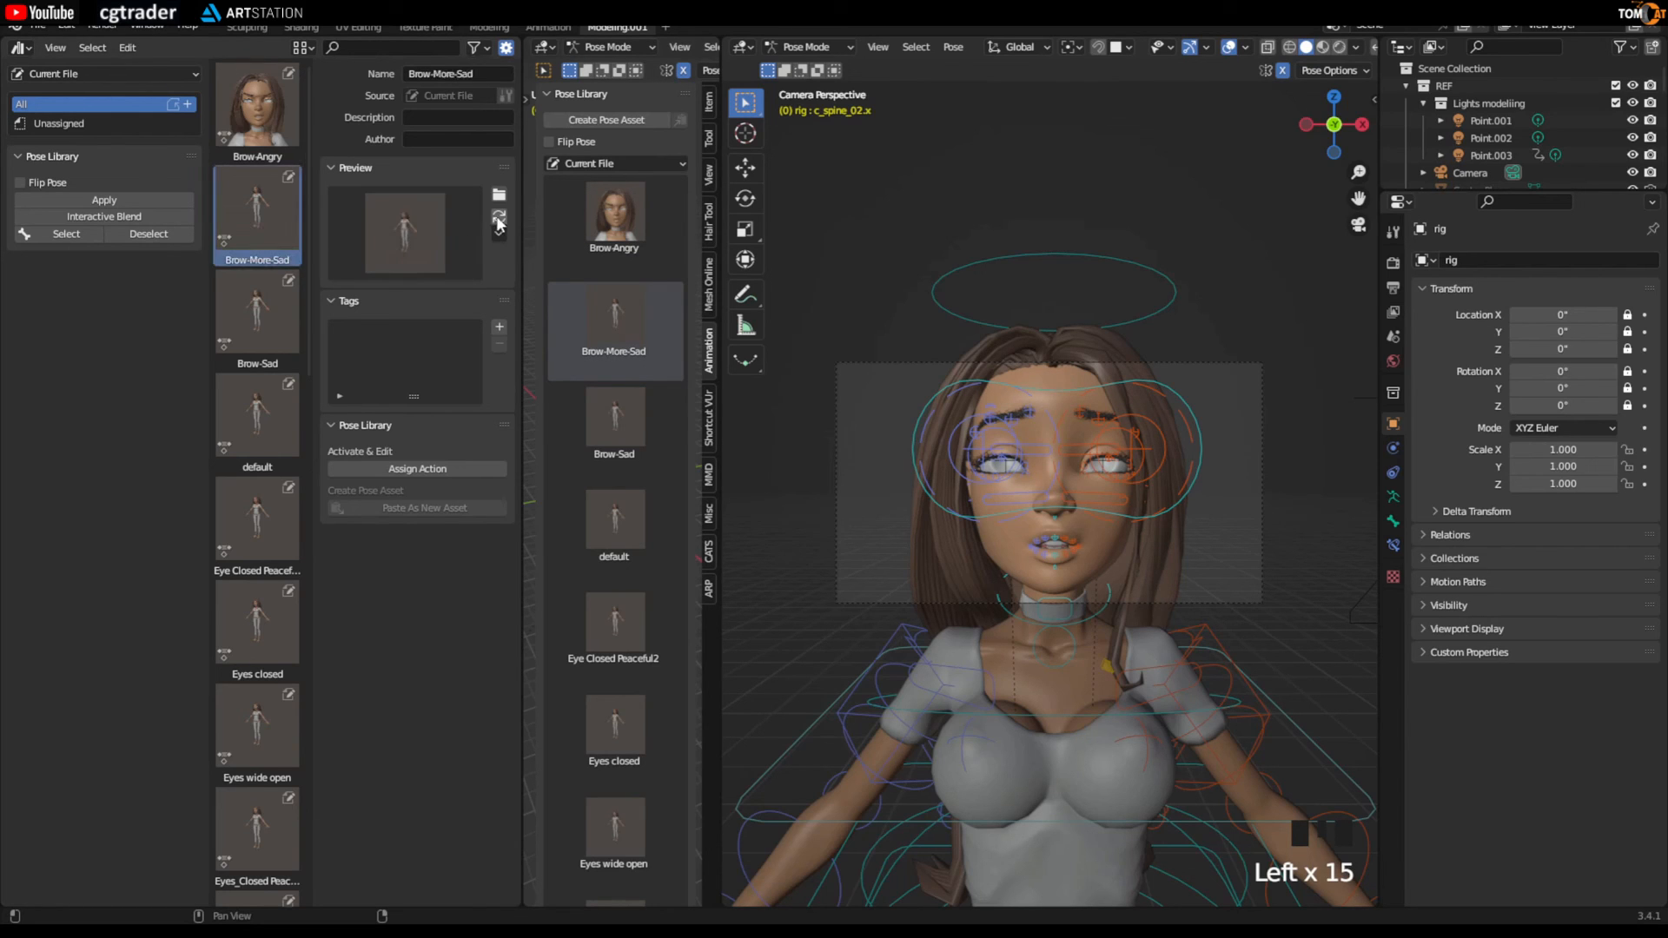
pyautogui.click(498, 221)
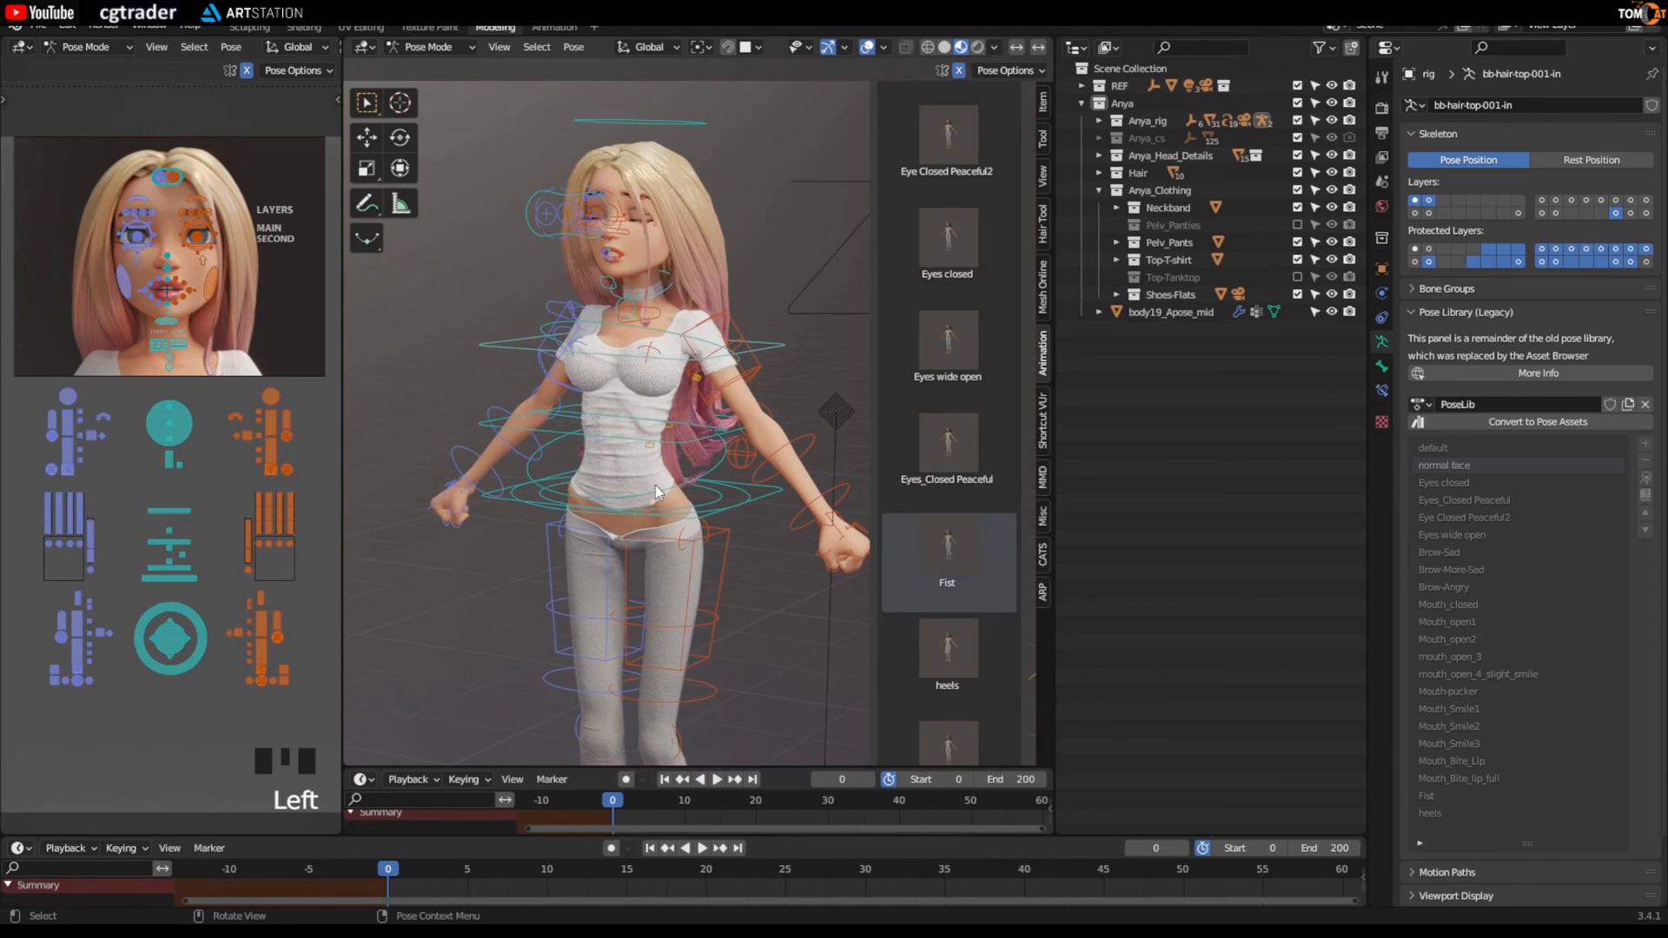
pyautogui.moveTo(593, 472)
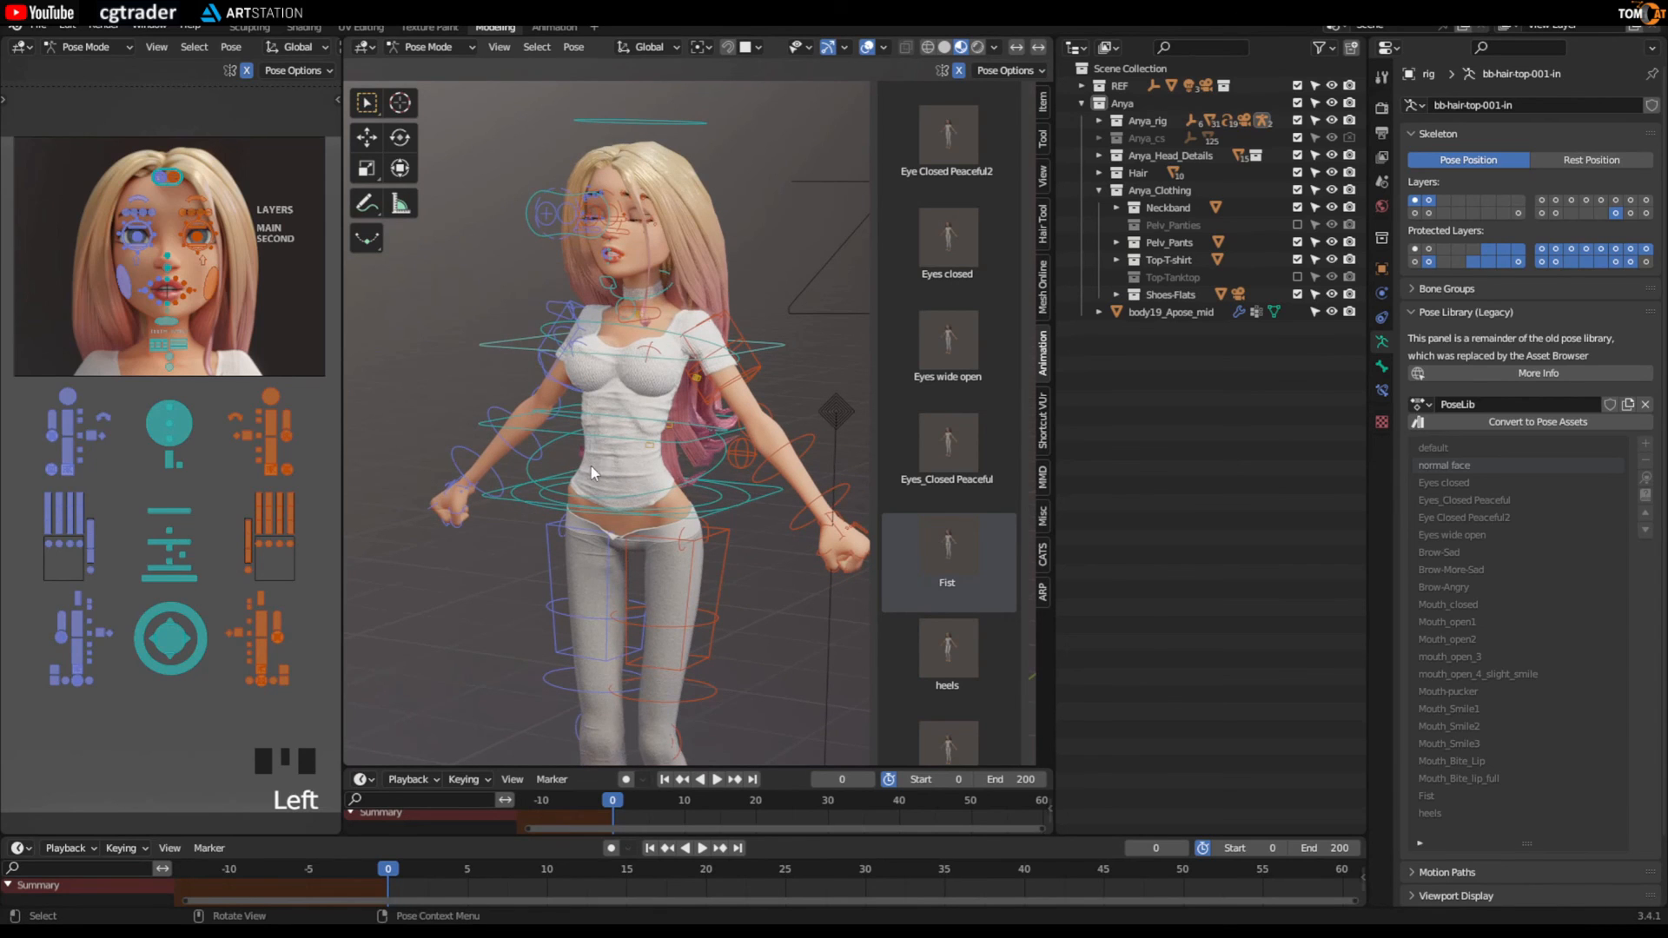